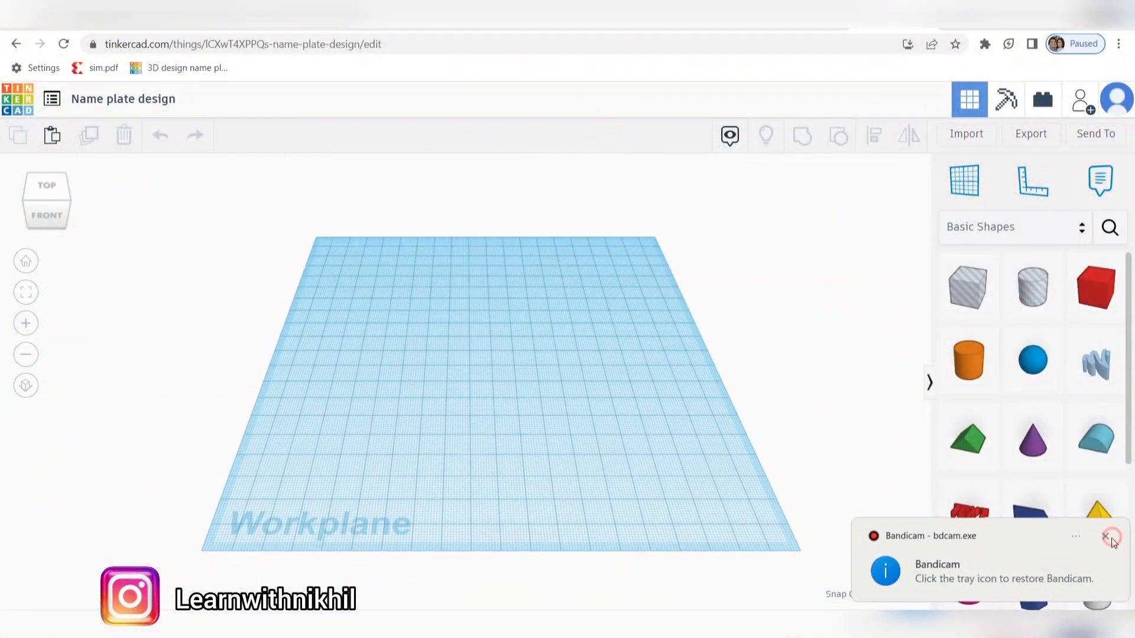
scroll("down", 3)
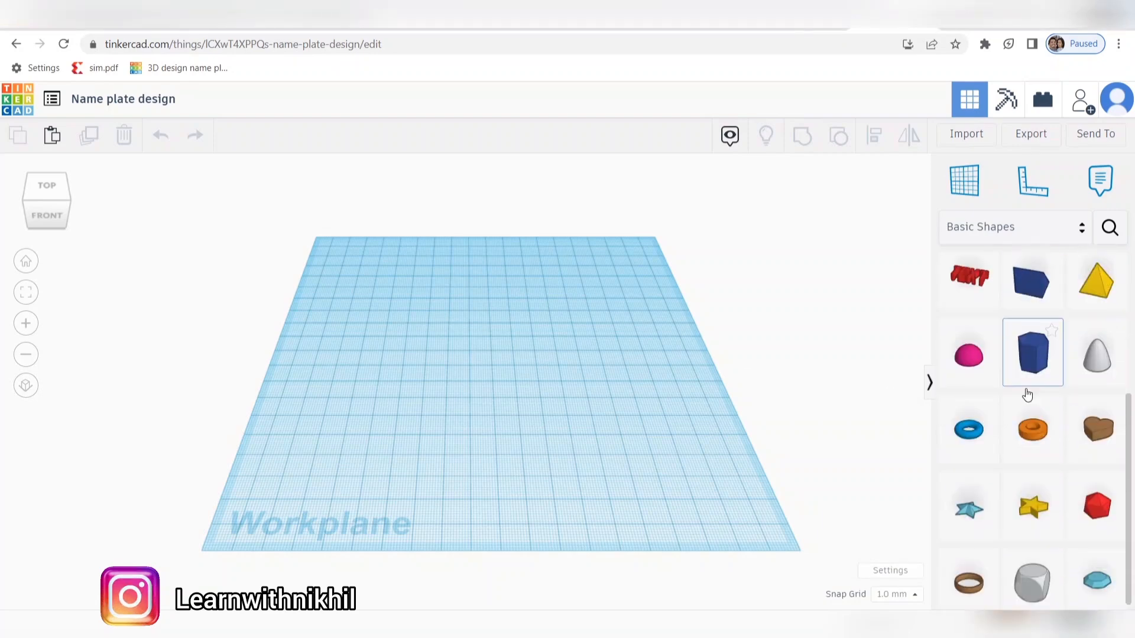
scroll("down", 3)
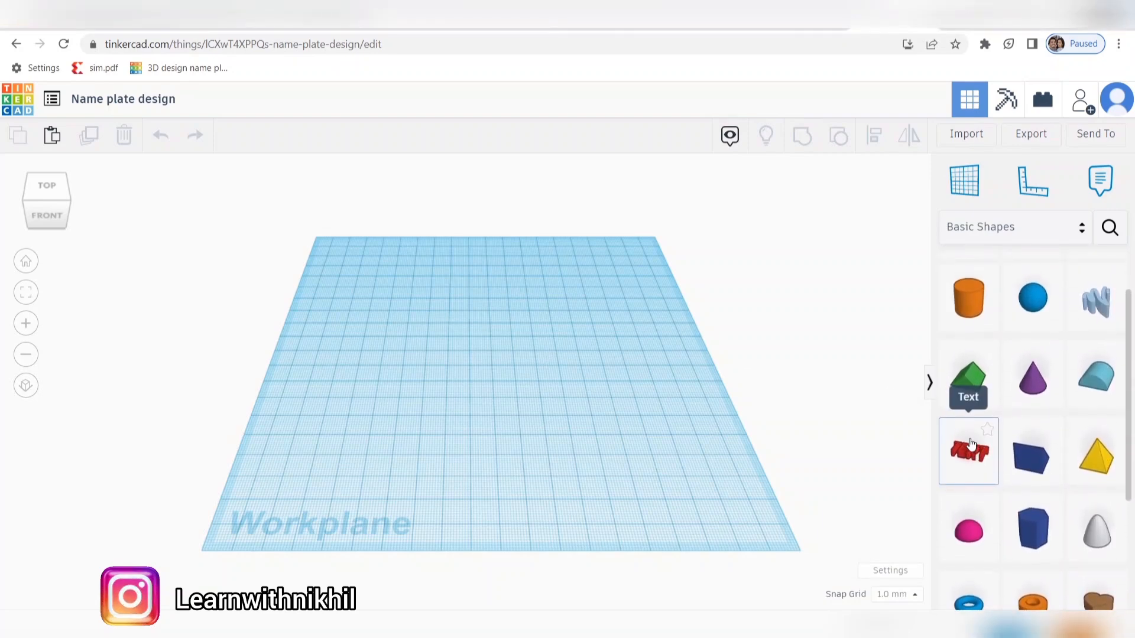
left_click(968, 450)
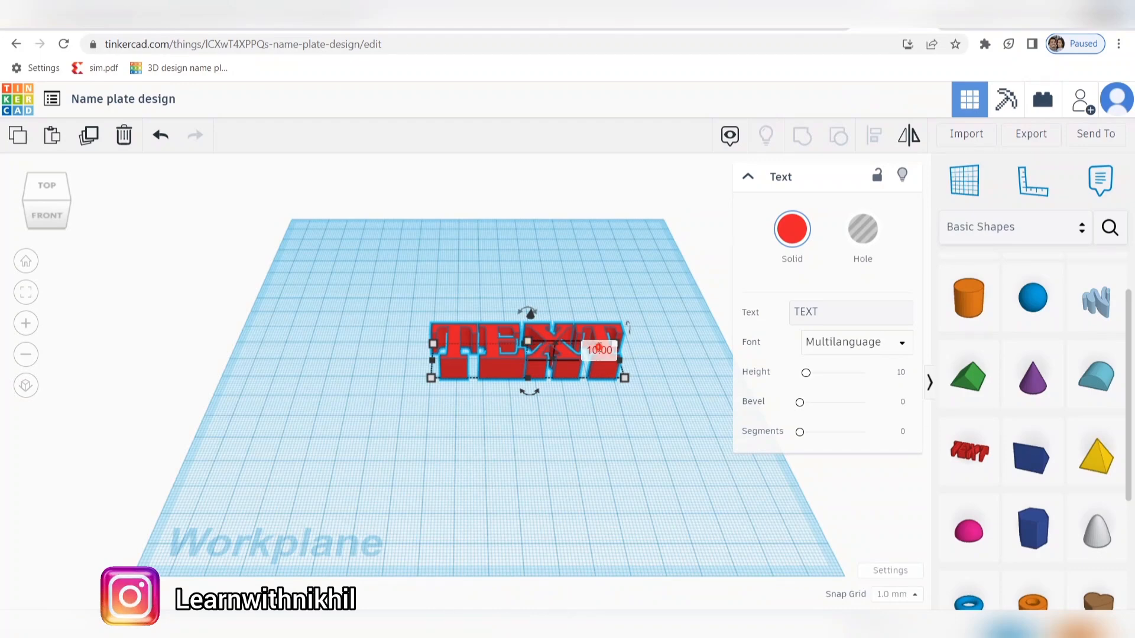
left_click_drag(604, 350, 588, 357)
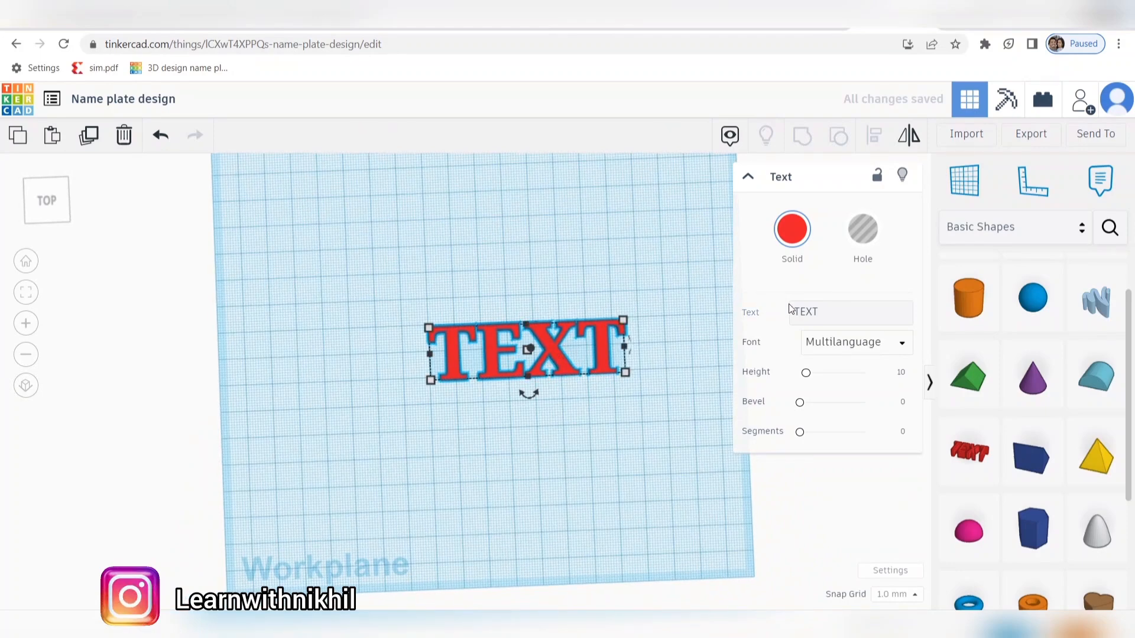
left_click(850, 312)
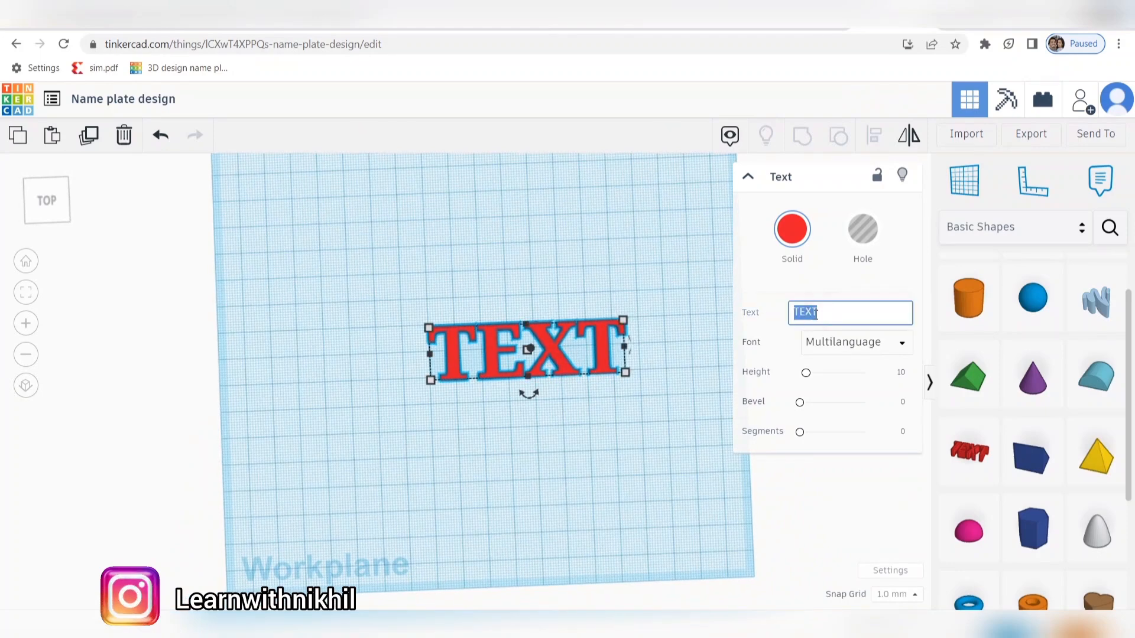
type("S")
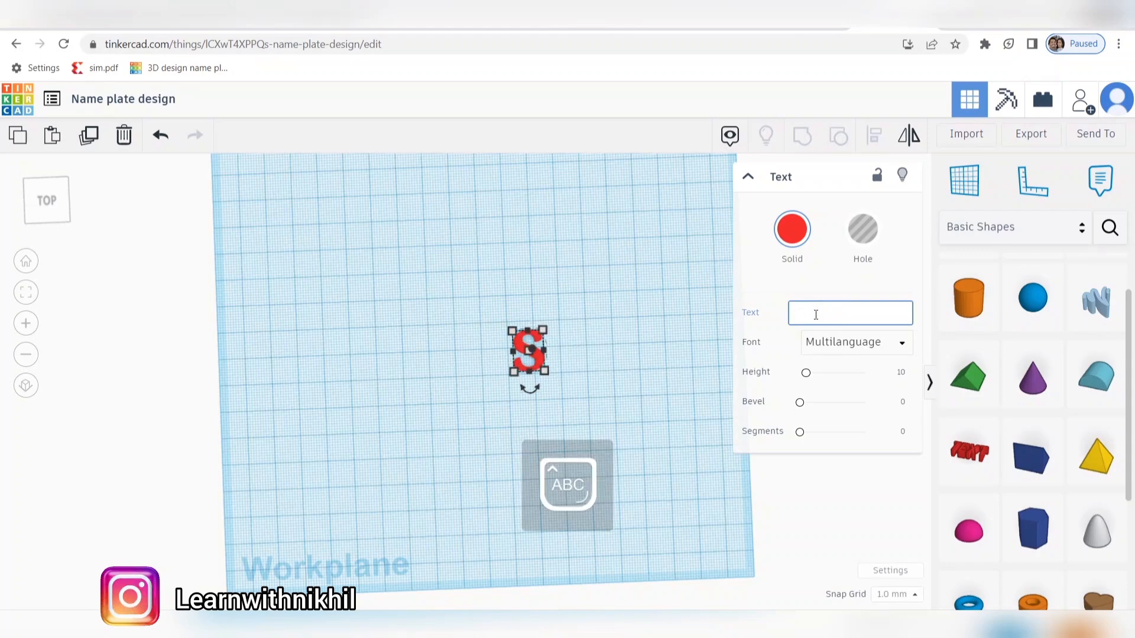
type("SHRI")
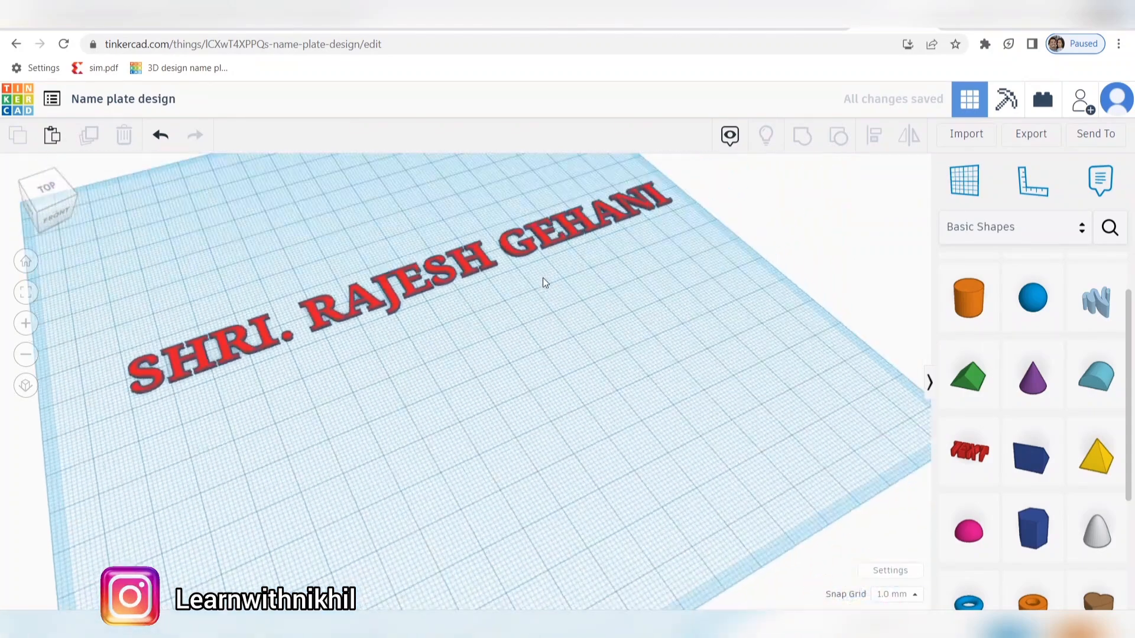
Add a Box and stretch it into a flat 186 × 34 plate under the name lettering.
scroll("down", 3)
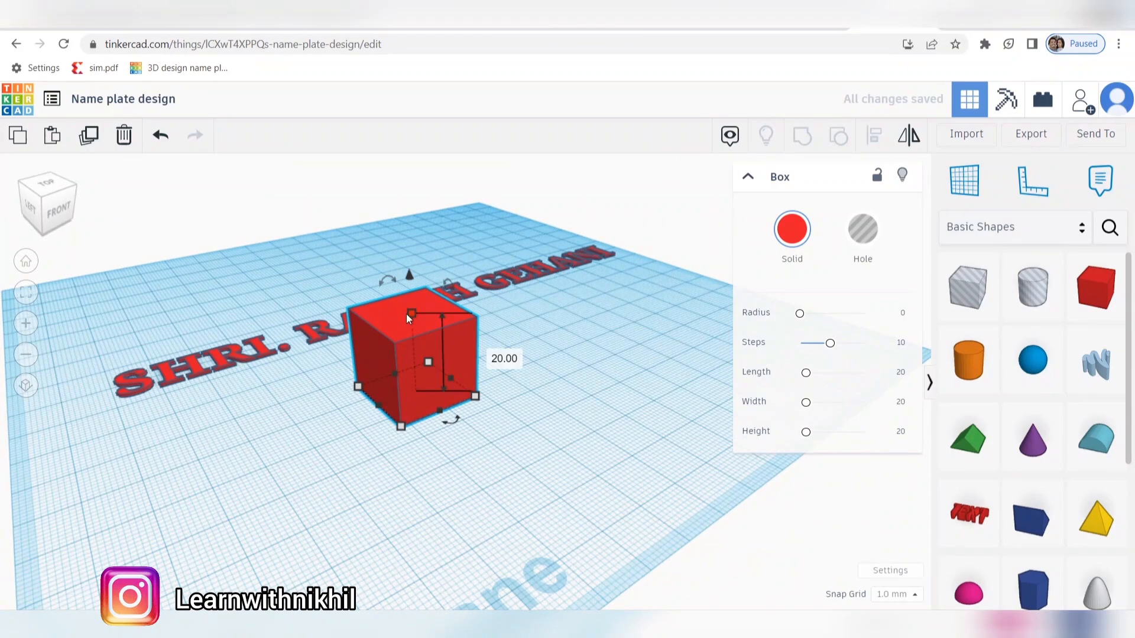
left_click(504, 357)
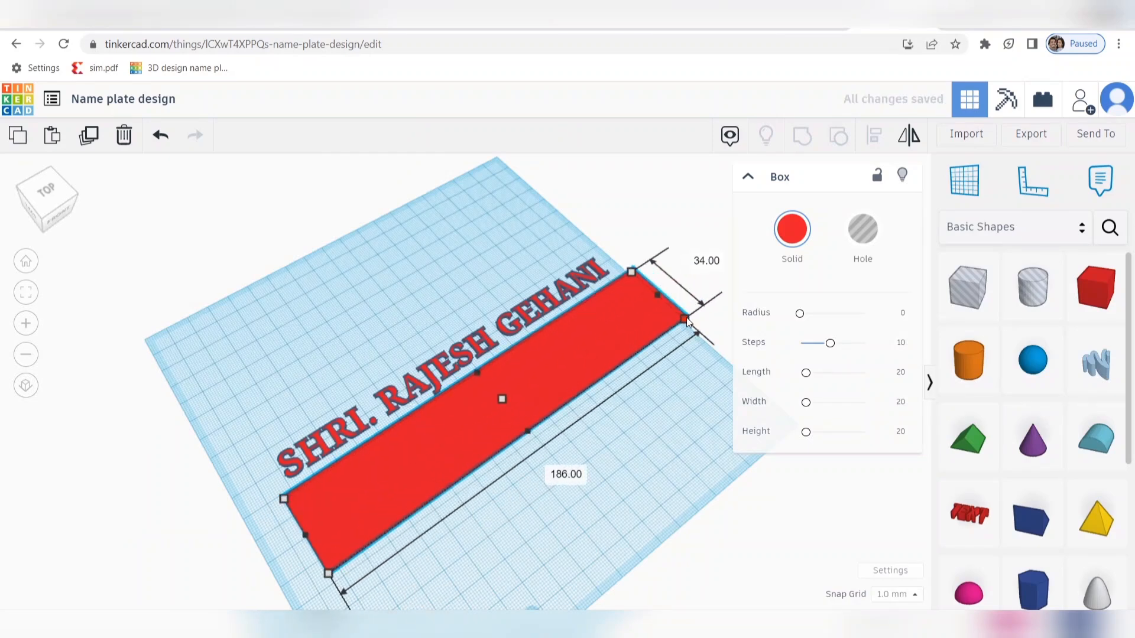
left_click_drag(686, 318, 676, 321)
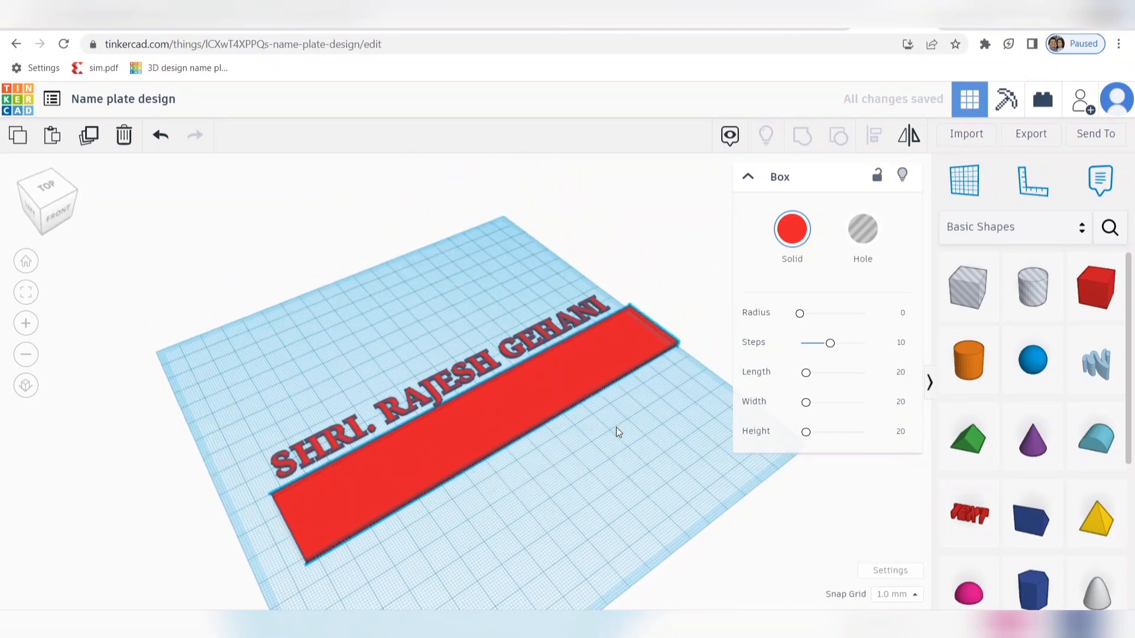
left_click(483, 419)
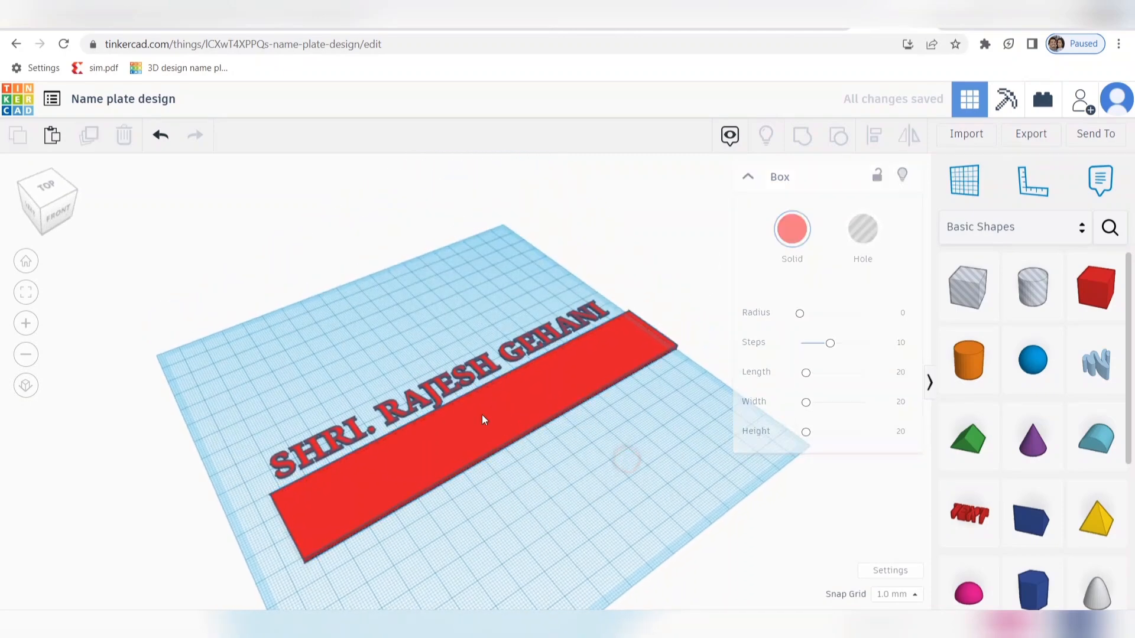
left_click(434, 399)
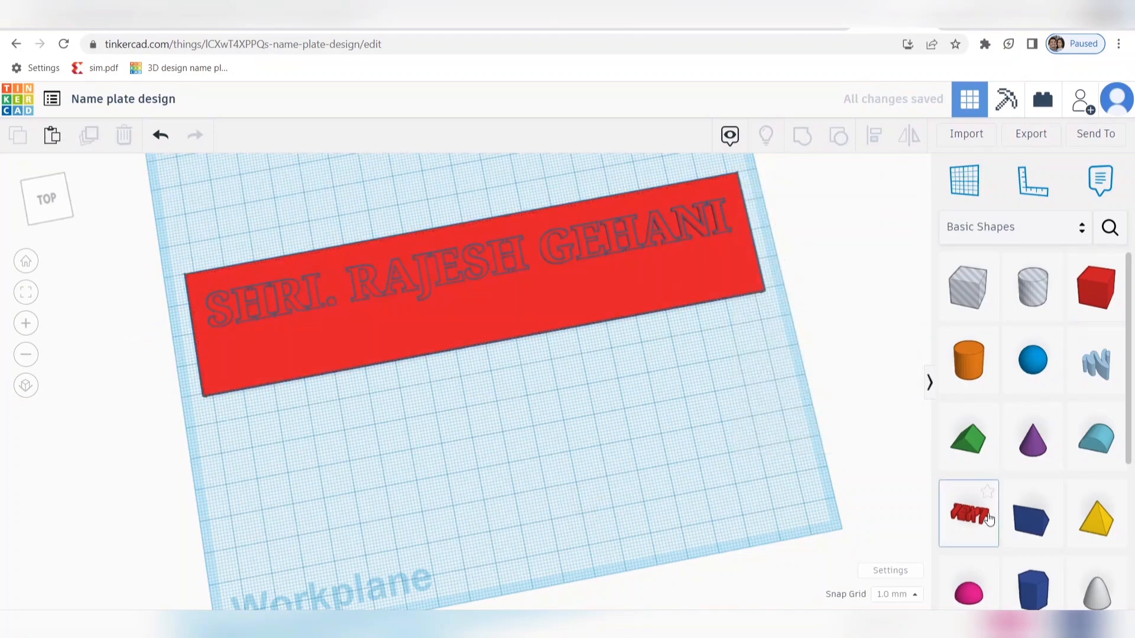
Add a second Text shape reading SECRETARY, shrink it and place it on the plate.
left_click(968, 514)
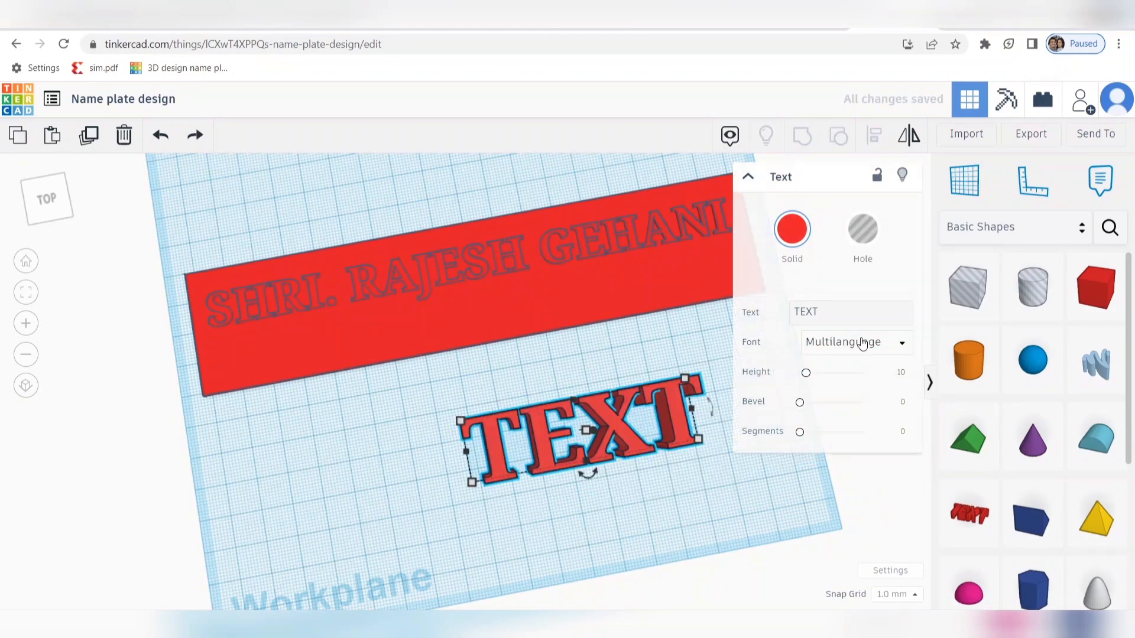
type("SECRETARY")
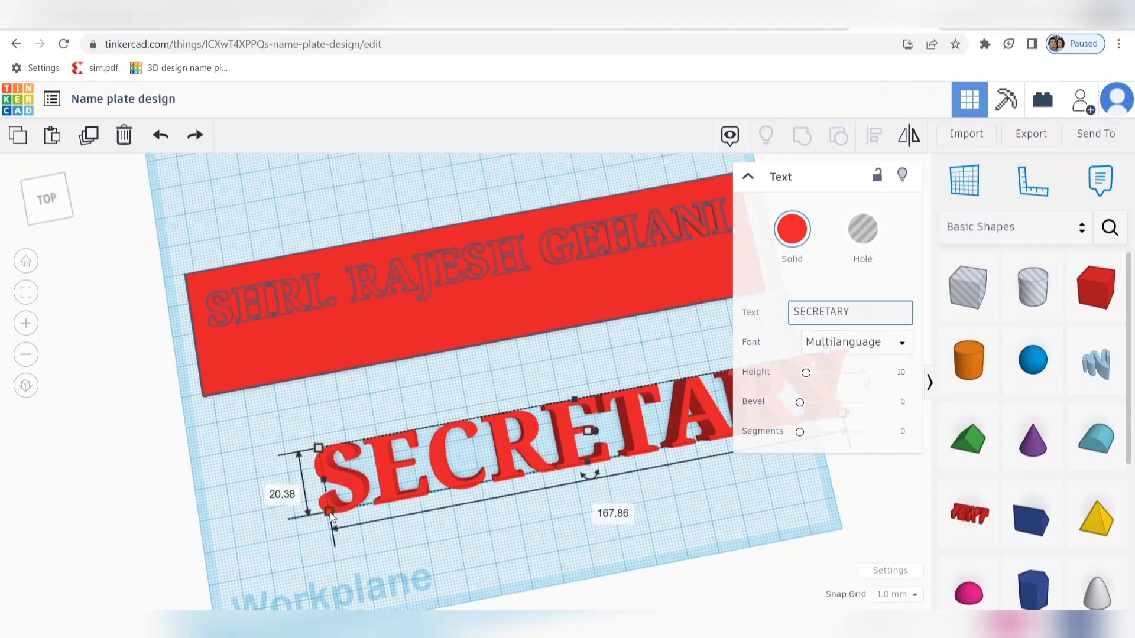
left_click_drag(330, 514, 546, 431)
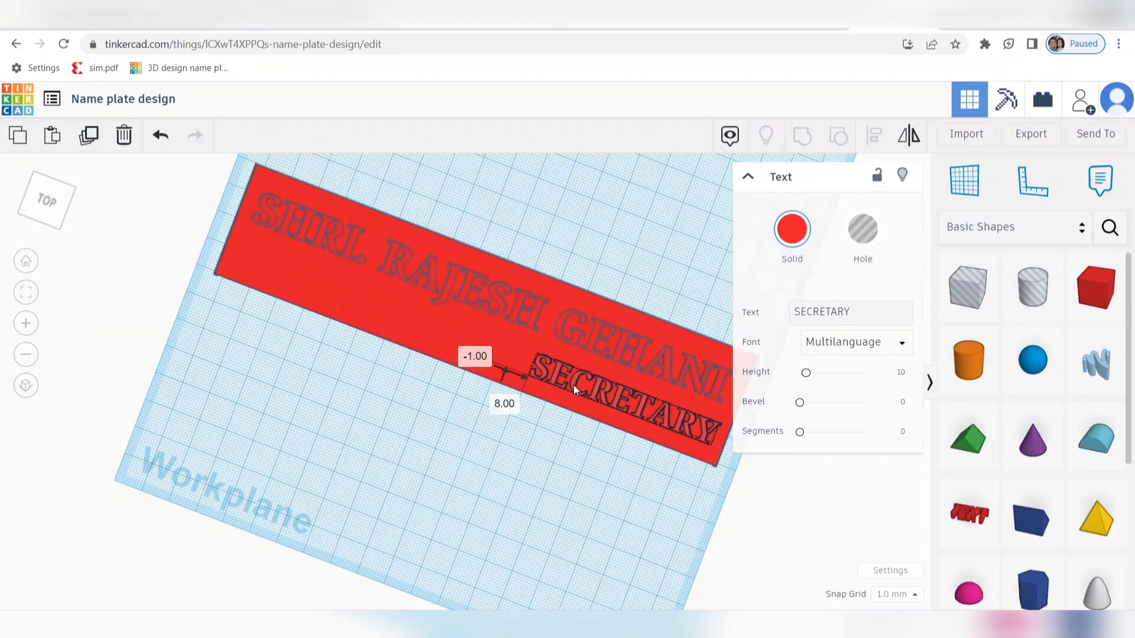
left_click(553, 479)
type("4")
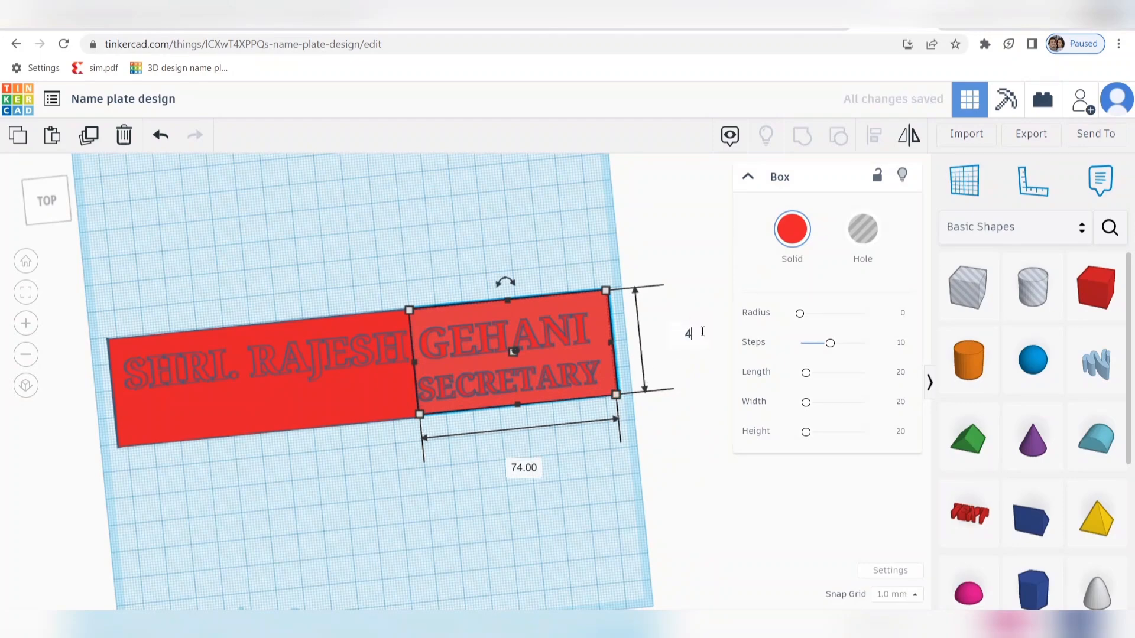
Shorten the first text line to SHRI. RAJESH on the plate's left section.
left_click(326, 476)
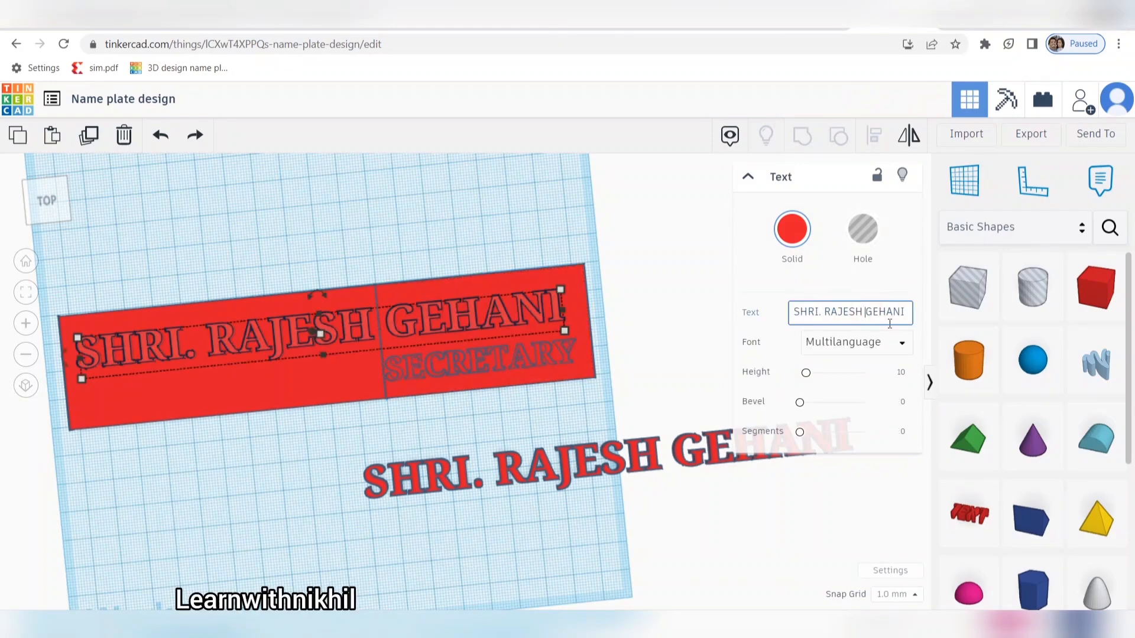
key("Backspace")
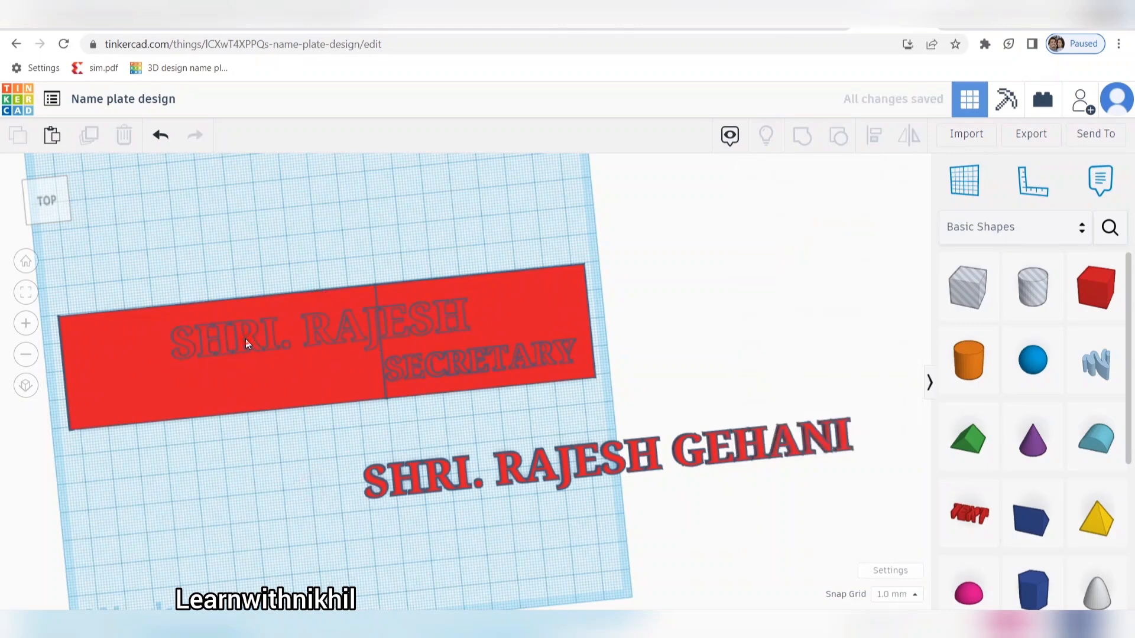
left_click(246, 344)
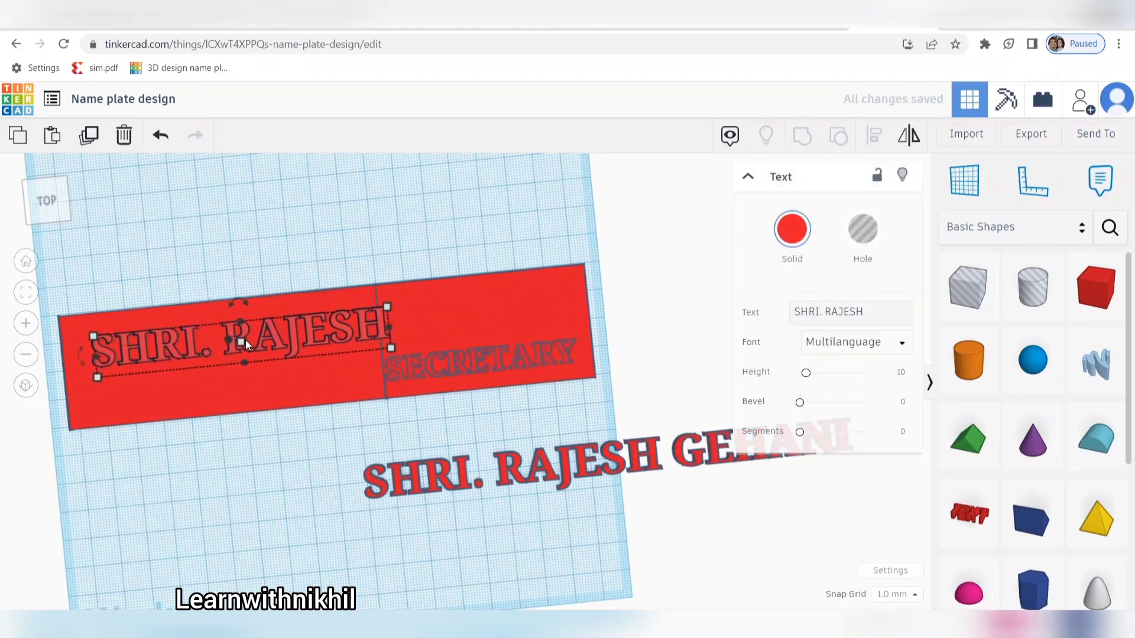
left_click(499, 474)
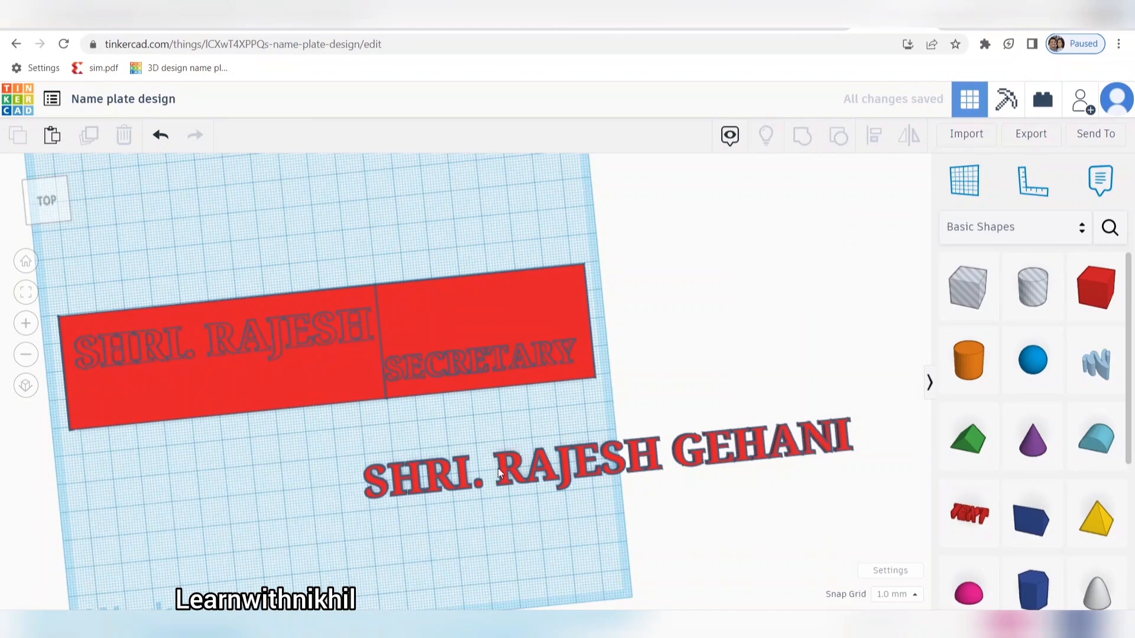
Turn the spare lettering into GEHANI and move it onto the plate above SECRETARY.
left_click(499, 474)
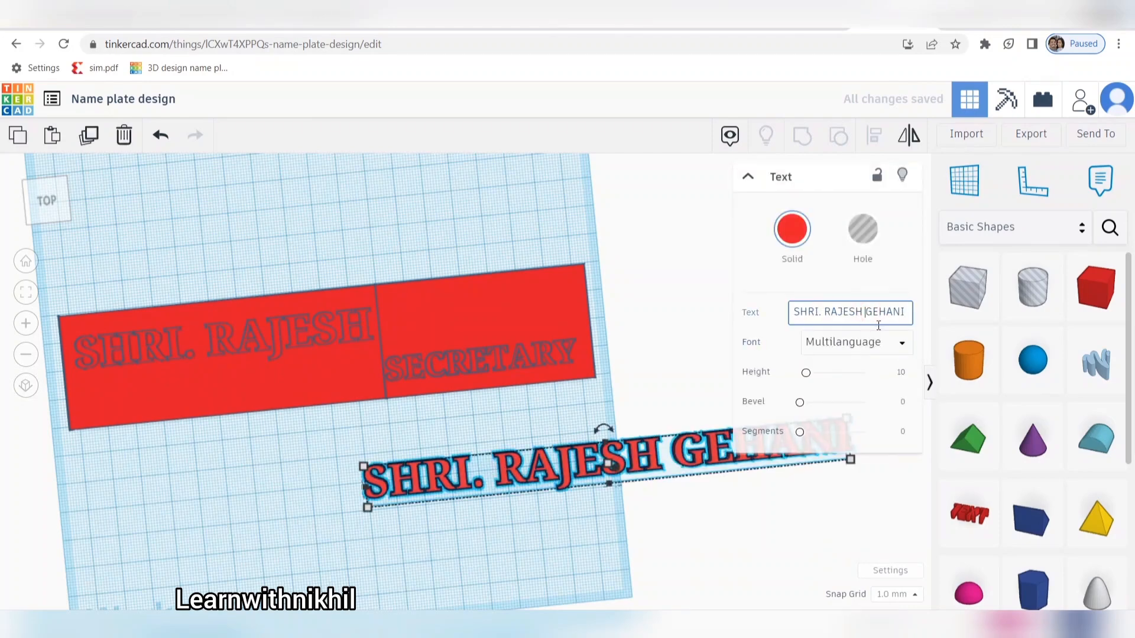
type("GEHANI")
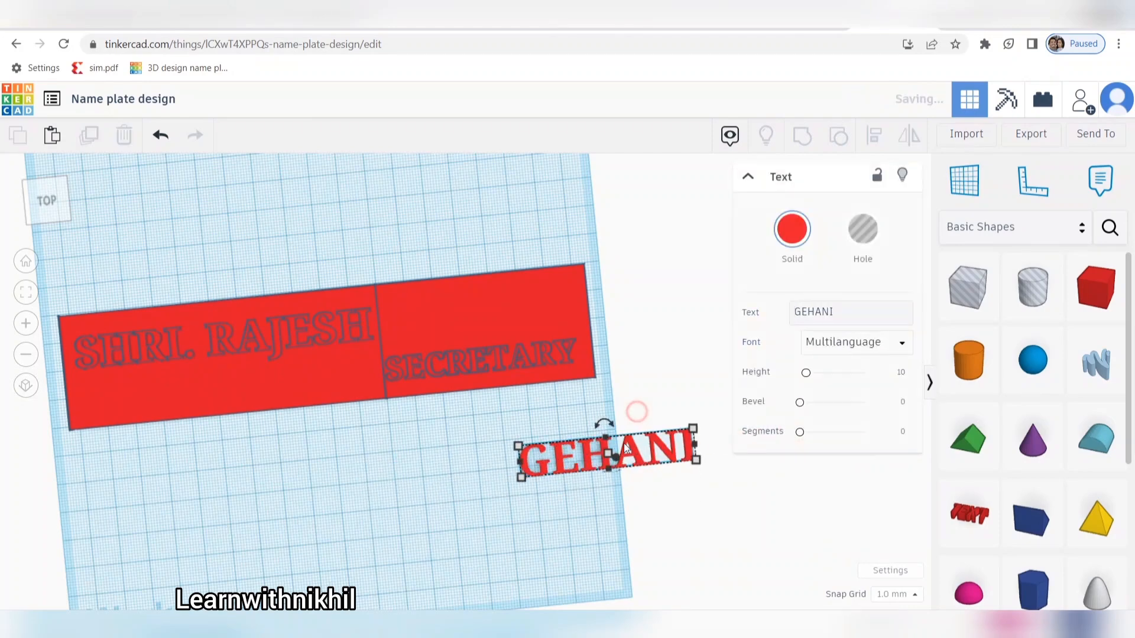
left_click_drag(604, 452, 478, 304)
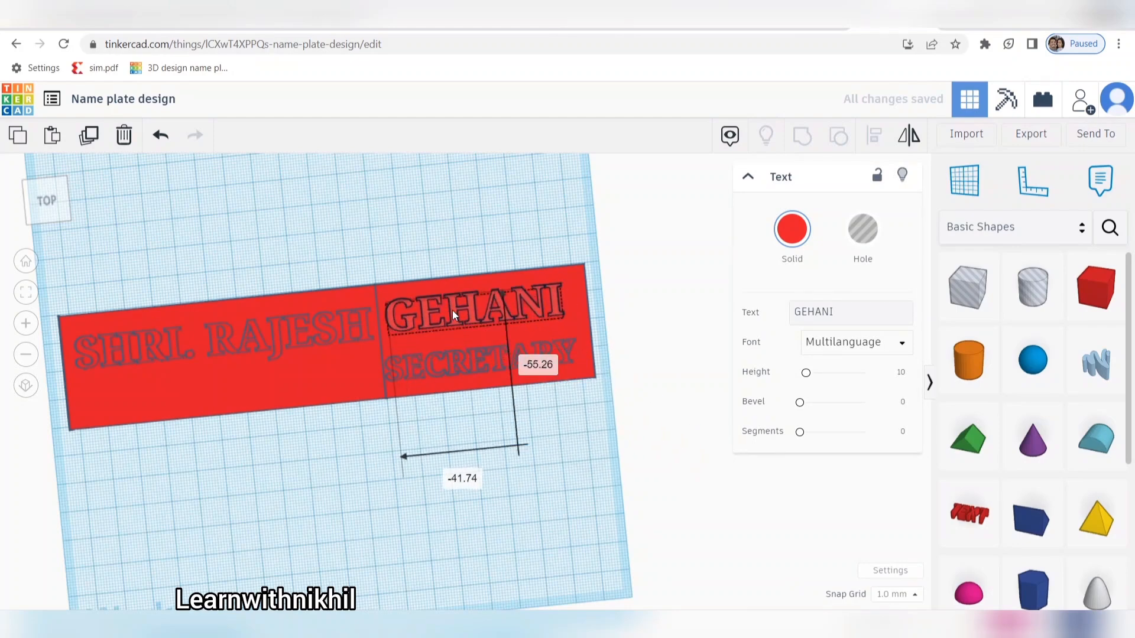
left_click_drag(478, 311, 481, 308)
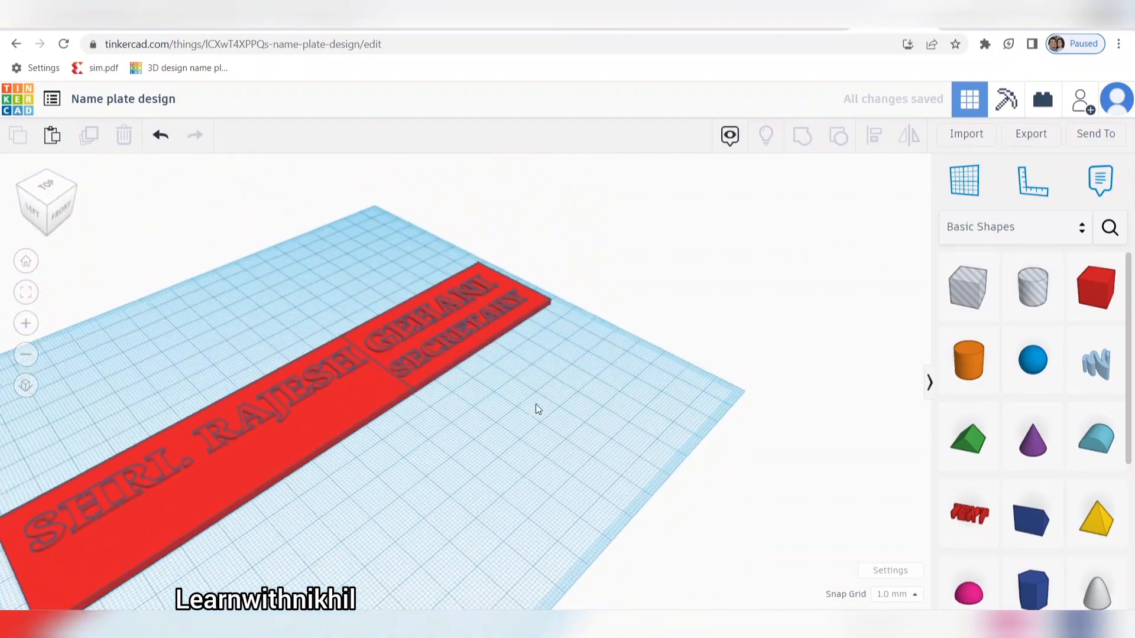
left_click(471, 361)
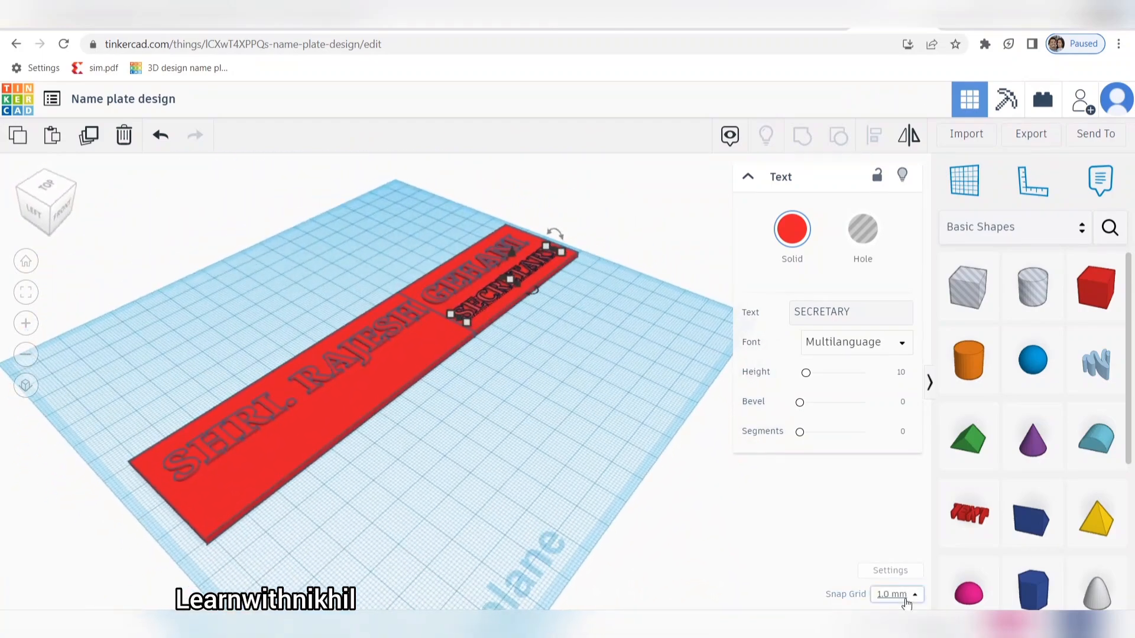
Set Snap Grid to 0.25 mm and stack duplicated, nudged, 3°-rotated copies to sweep the name text.
left_click(895, 595)
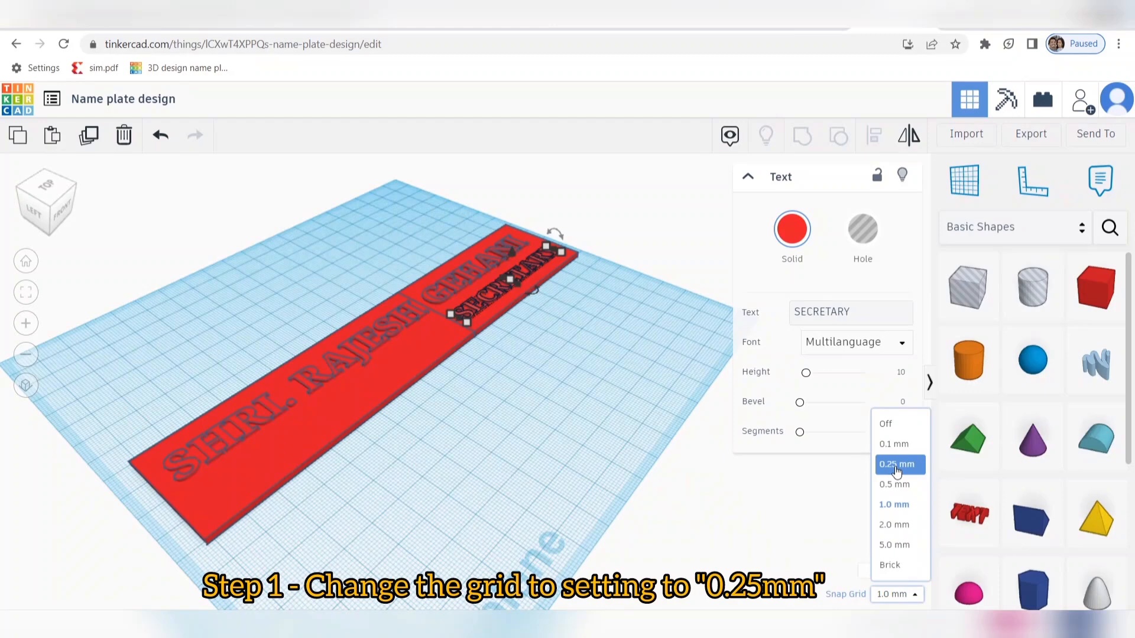
left_click(897, 464)
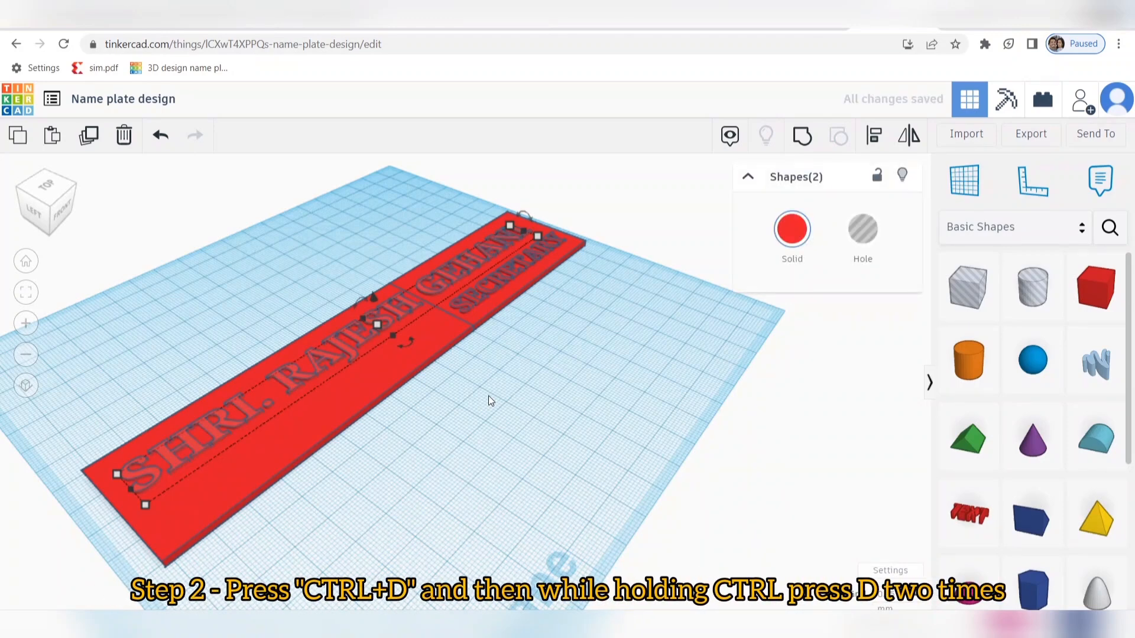
key("ctrl+d")
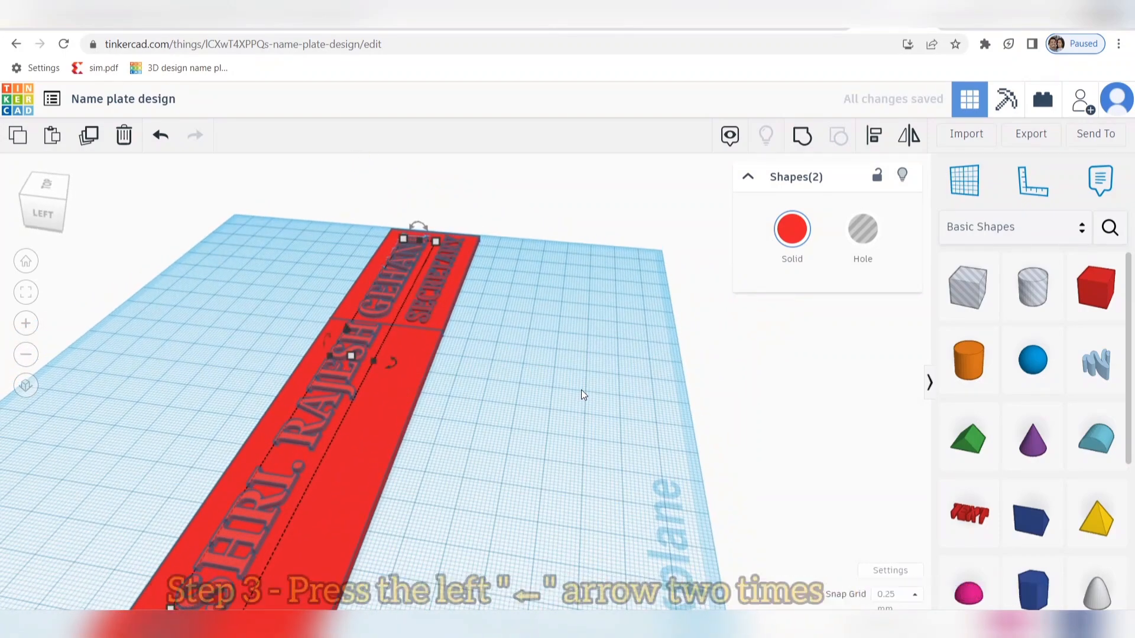
key("Left")
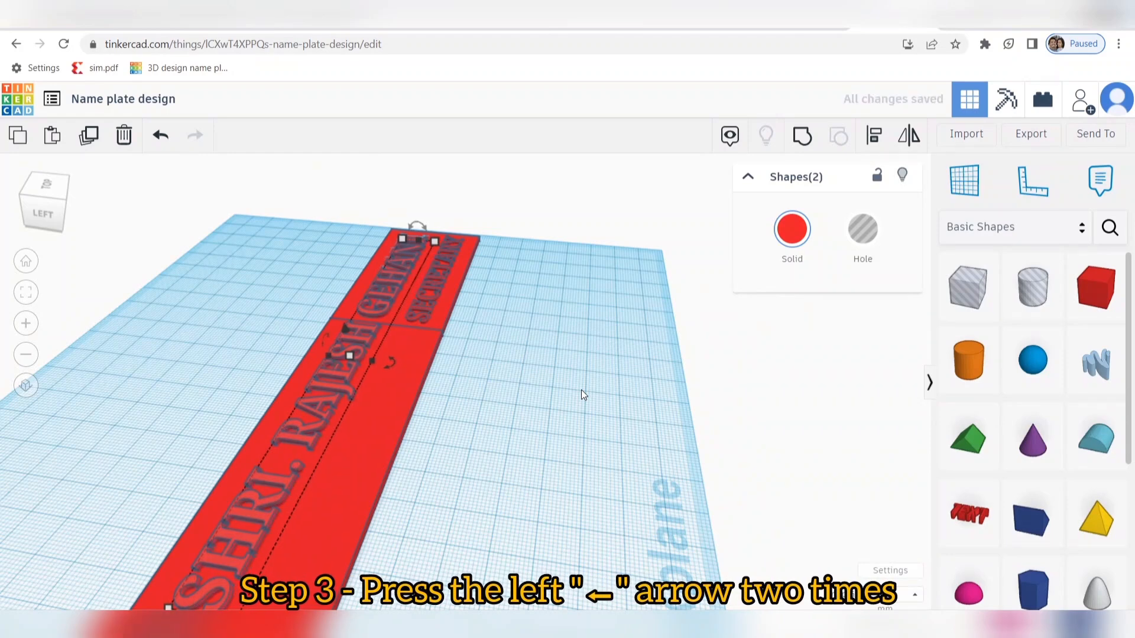
key("Left")
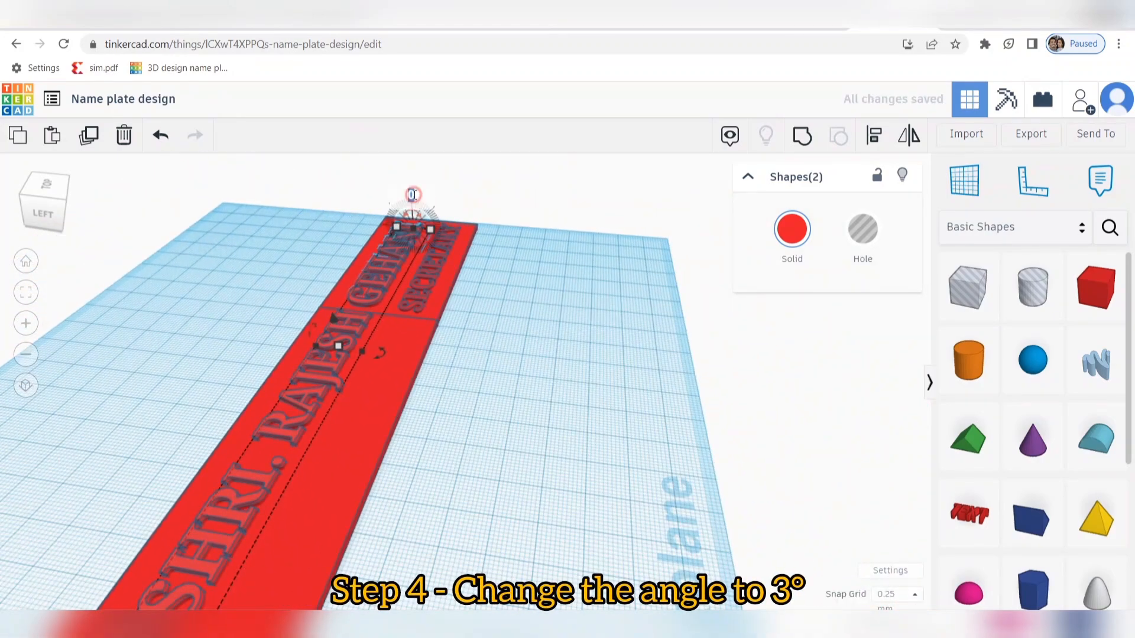
left_click_drag(411, 194, 415, 197)
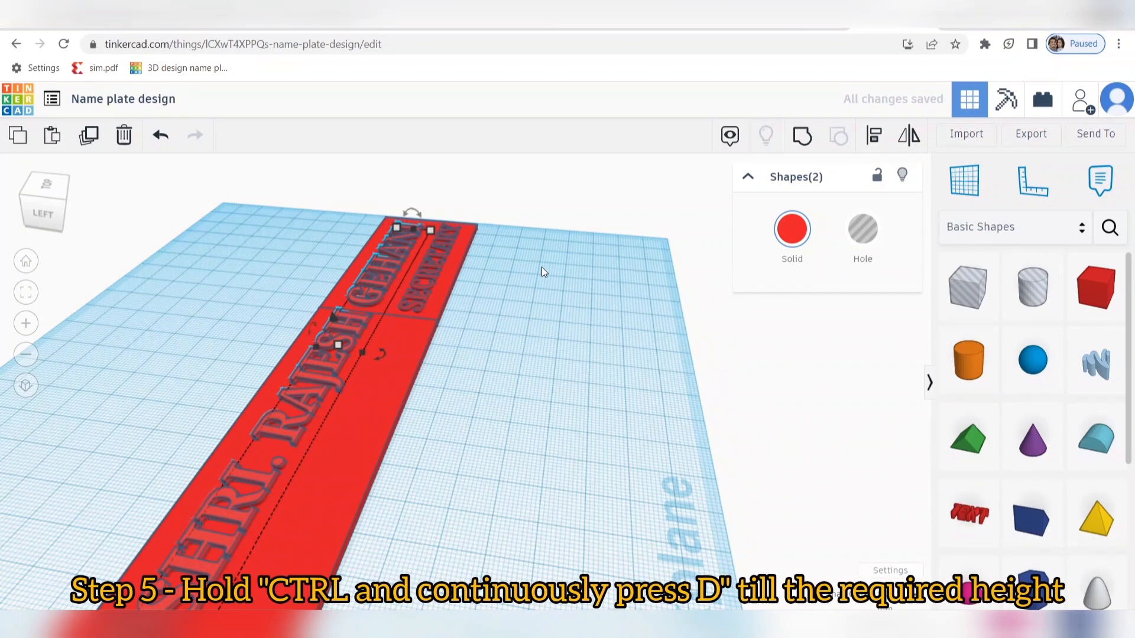
key("ctrl+d")
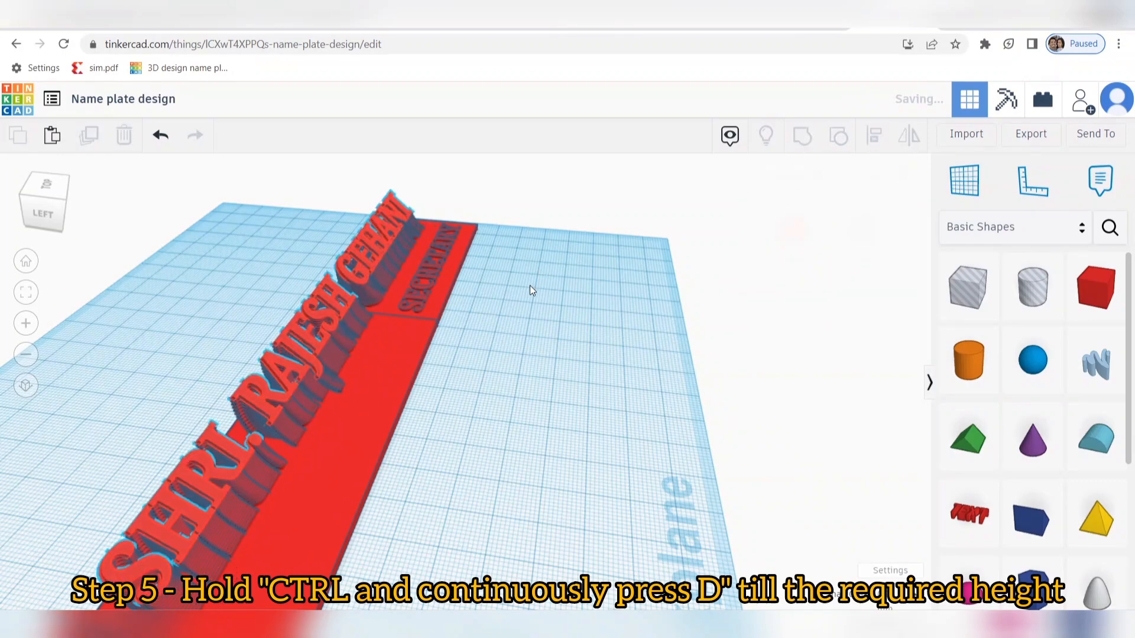
key("ctrl+d")
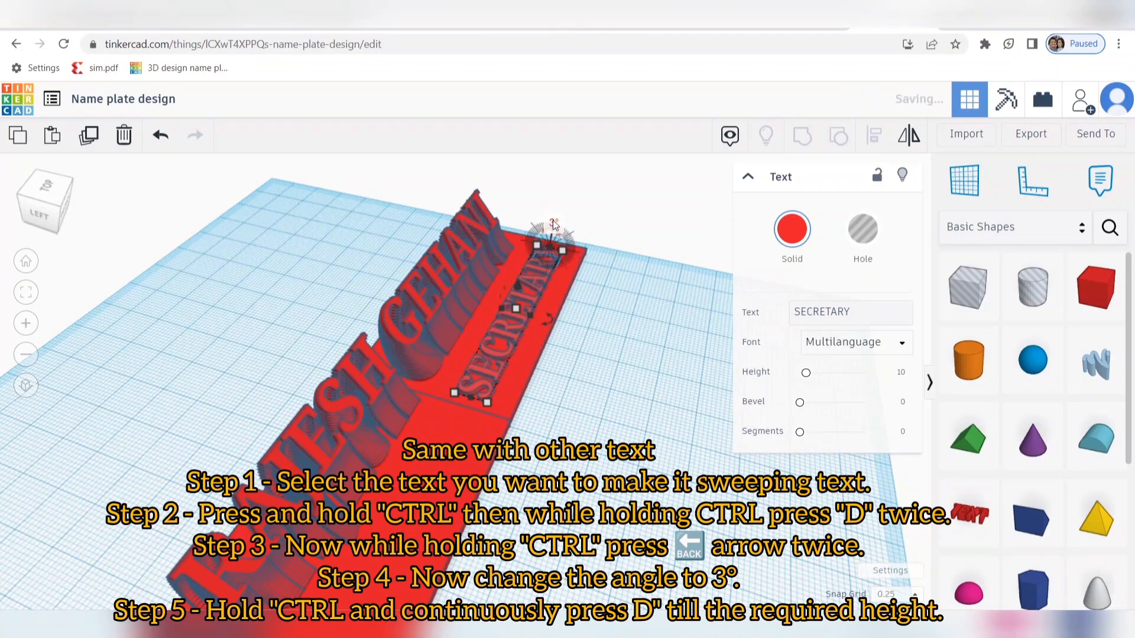
Sweep SECRETARY into stacked 3D text like the name and clear the selection.
left_click(641, 241)
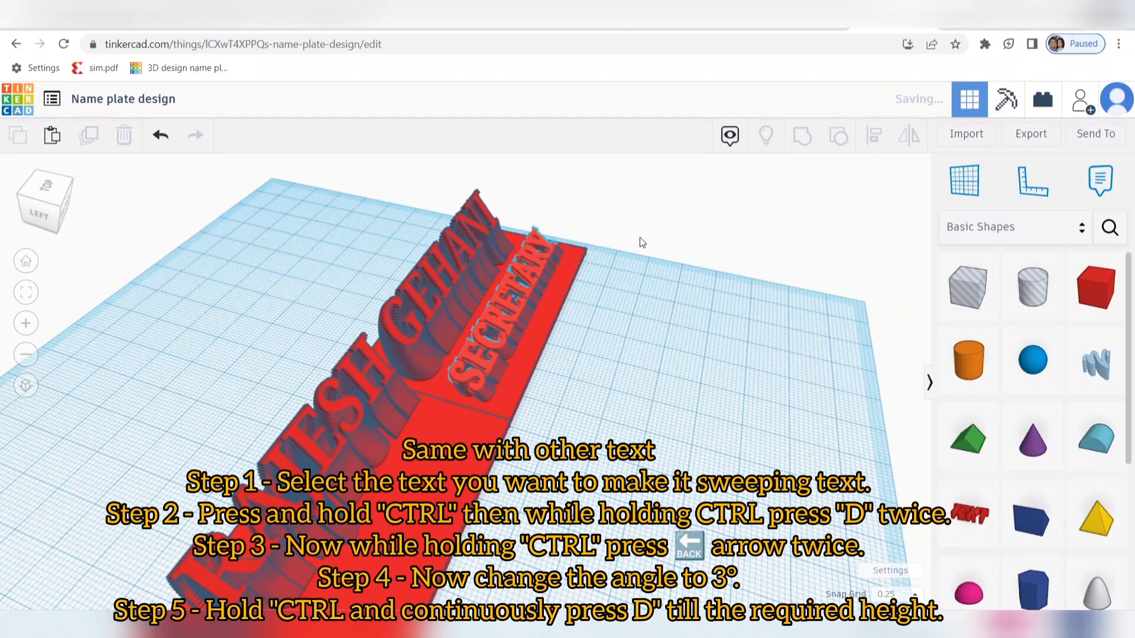
left_click(514, 304)
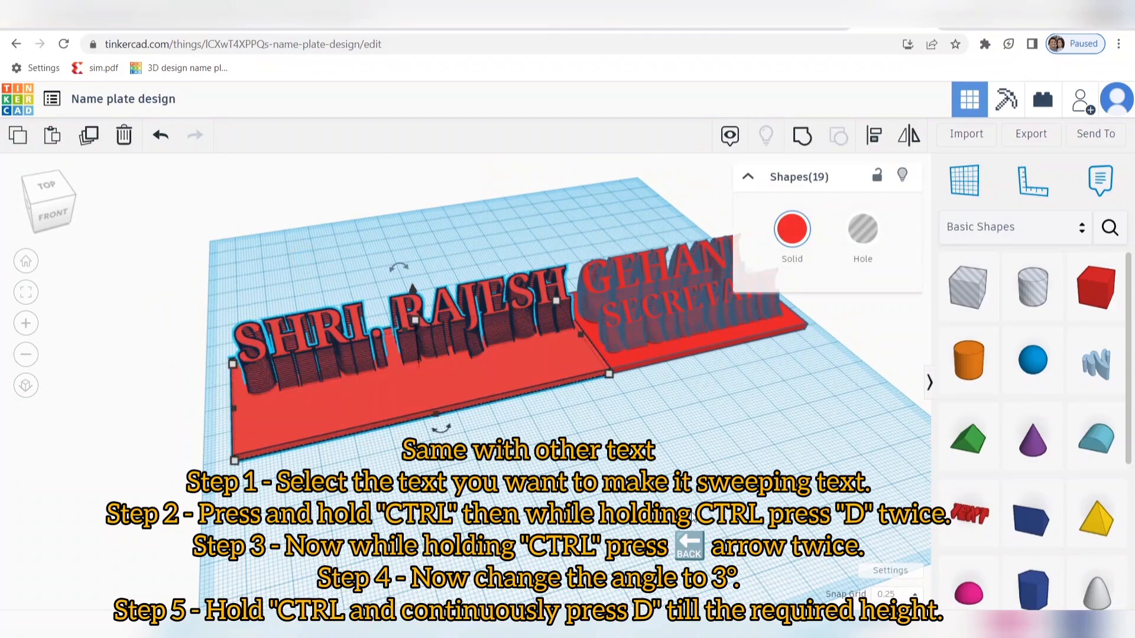
Export the complete nameplate design as an .STL file.
left_click(1031, 133)
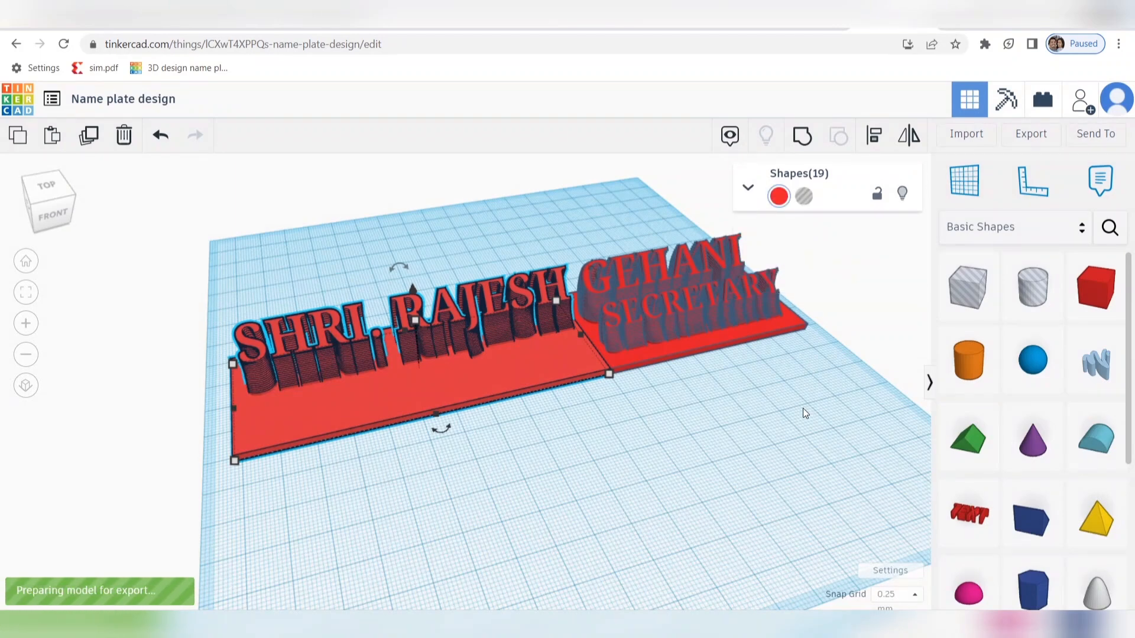
mouse_move(836, 462)
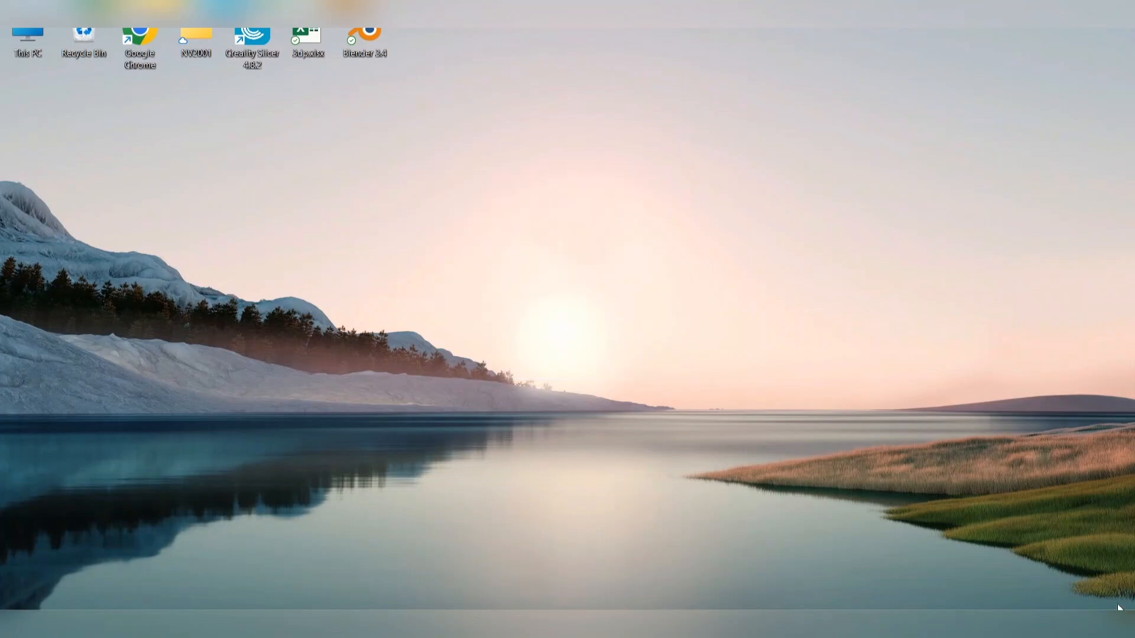
Launch Creality Slicer from its desktop shortcut.
double_click(251, 34)
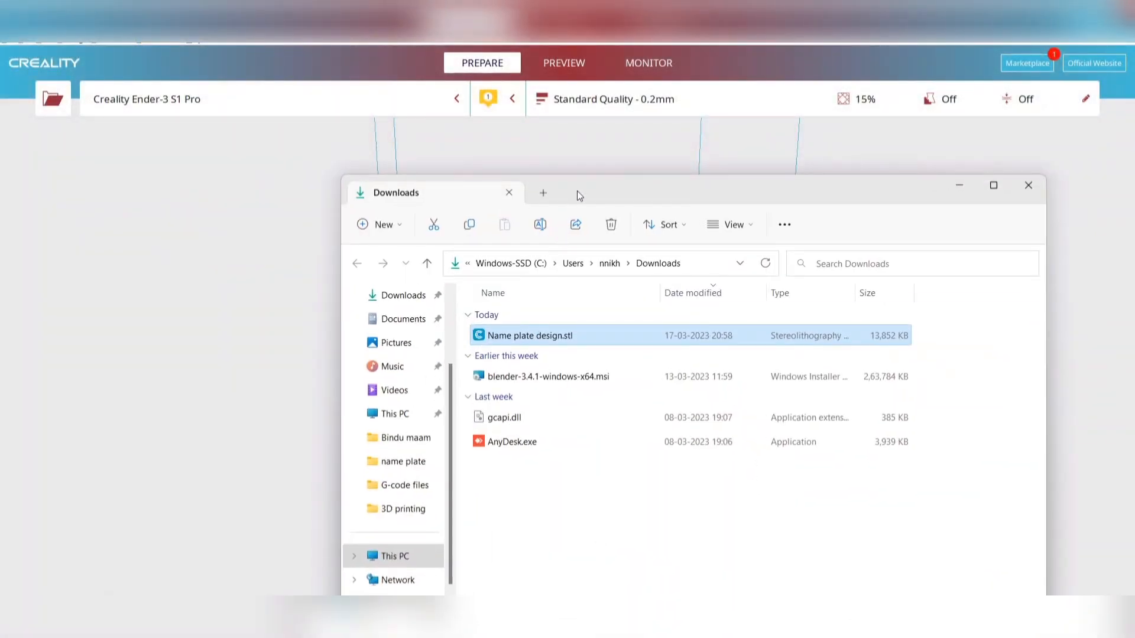
Load Name plate design.stl and scale it uniformly to 182.0 × 65.0 × 31.4 mm via Y = 65.
left_click_drag(530, 334, 547, 315)
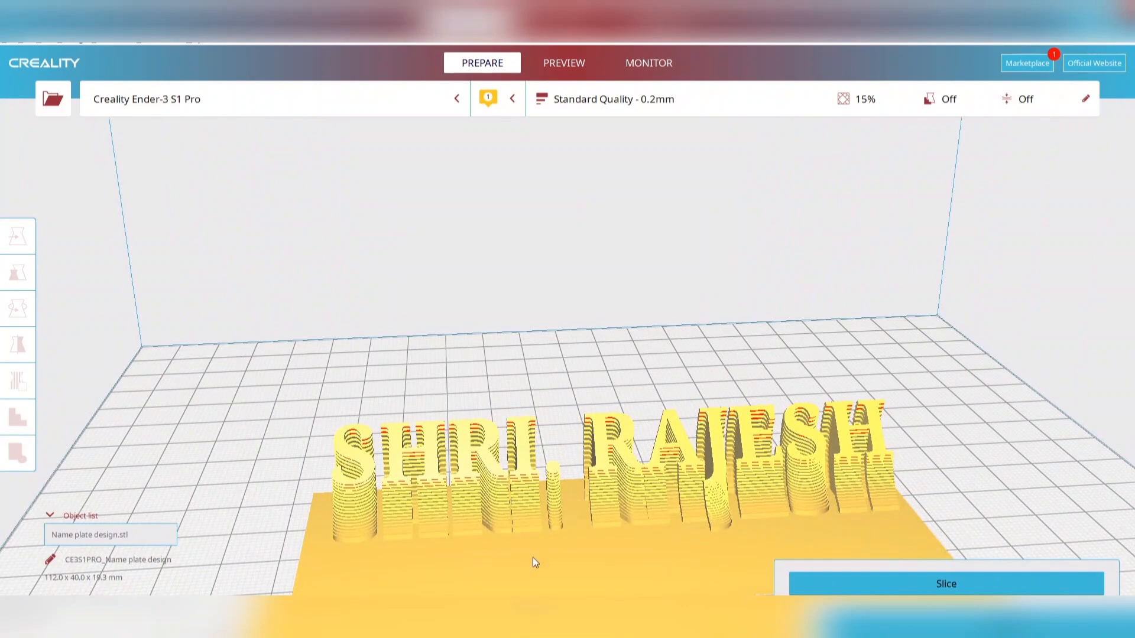
left_click(18, 236)
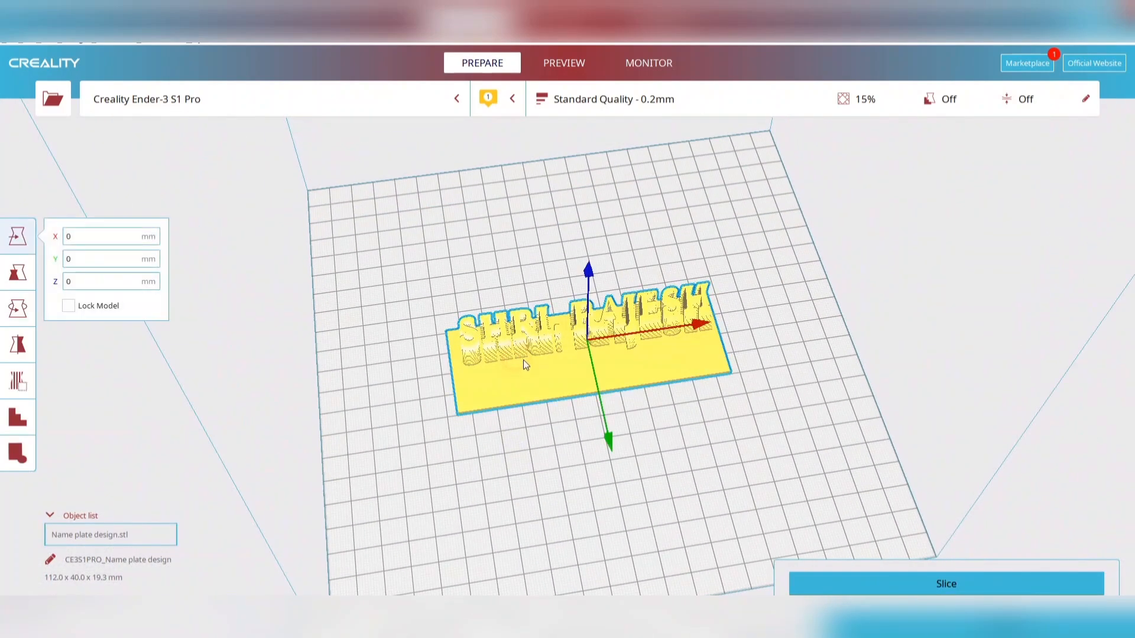
left_click(18, 273)
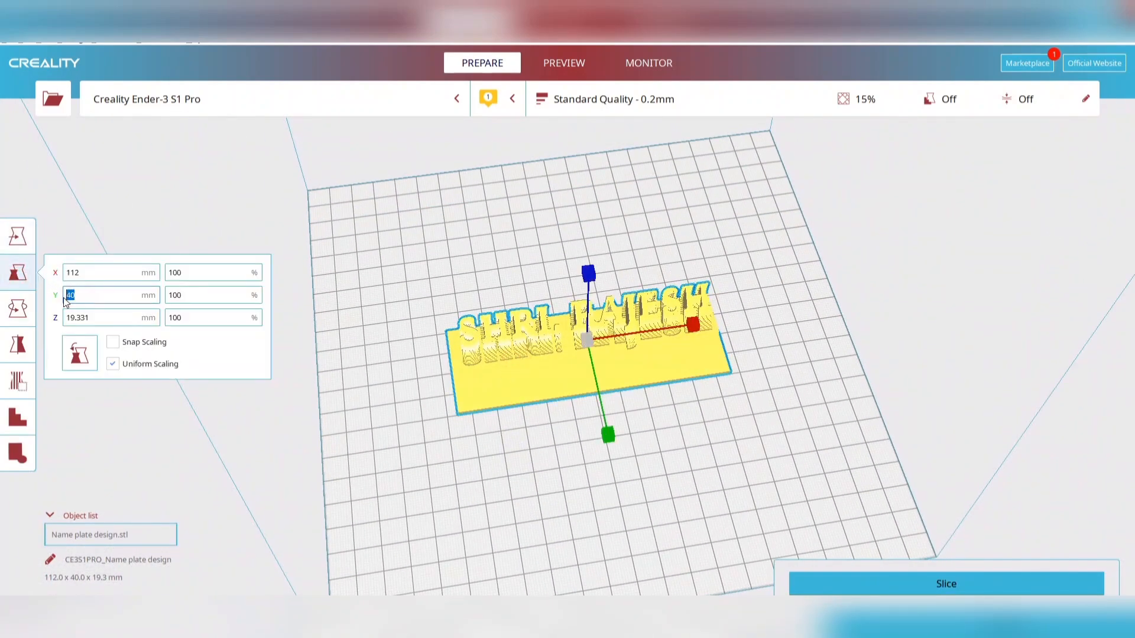
type("65")
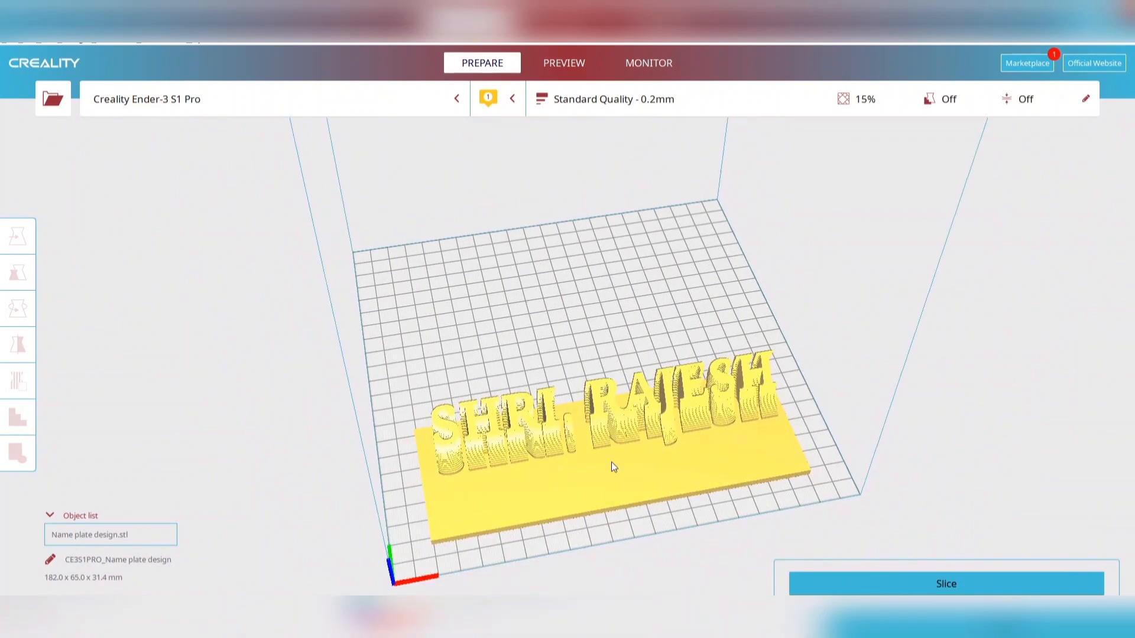
left_click(18, 236)
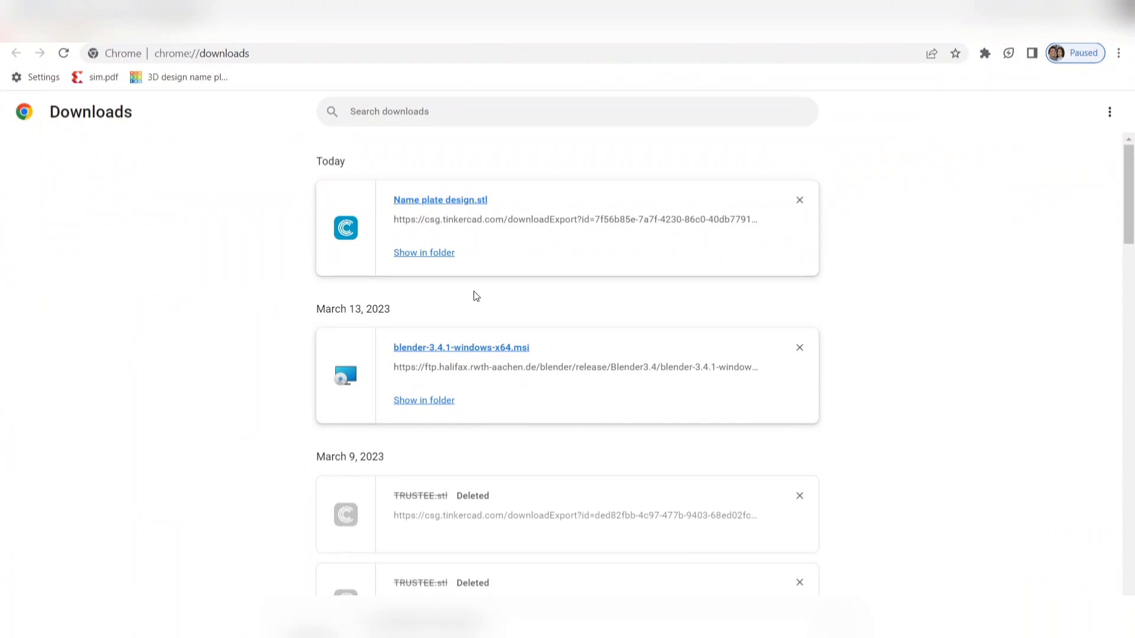
Reopen the downloaded Name plate design.stl so a second copy loads into the slicer.
left_click(440, 200)
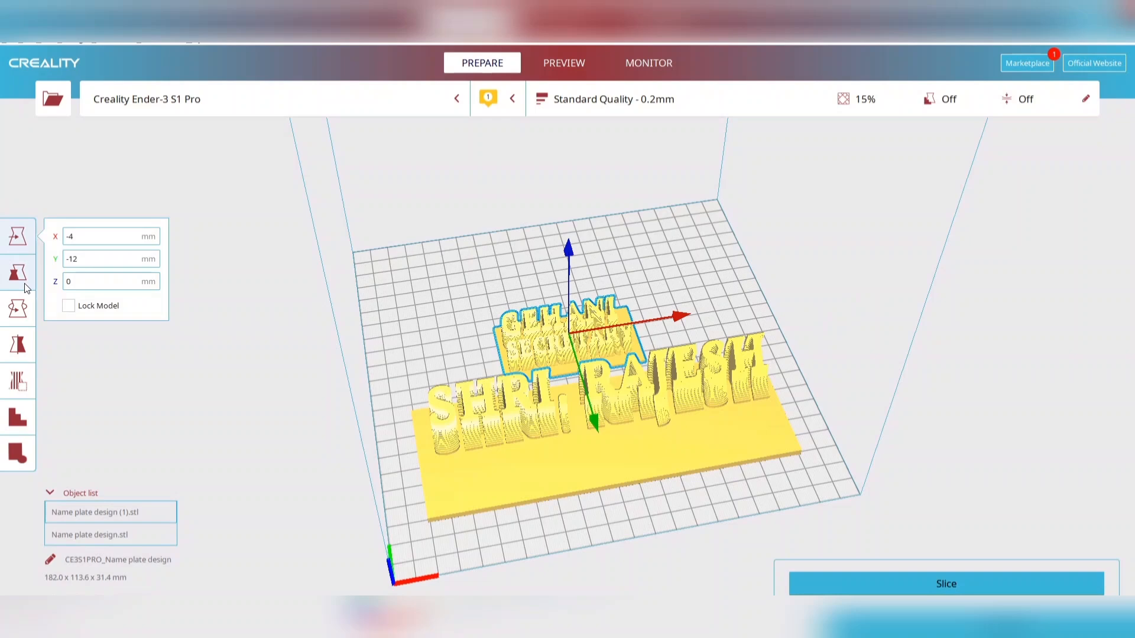
Scale the GEHANI SECRETARY plate uniformly to 65 mm in Y, view both plates apart, and slice them.
left_click(18, 273)
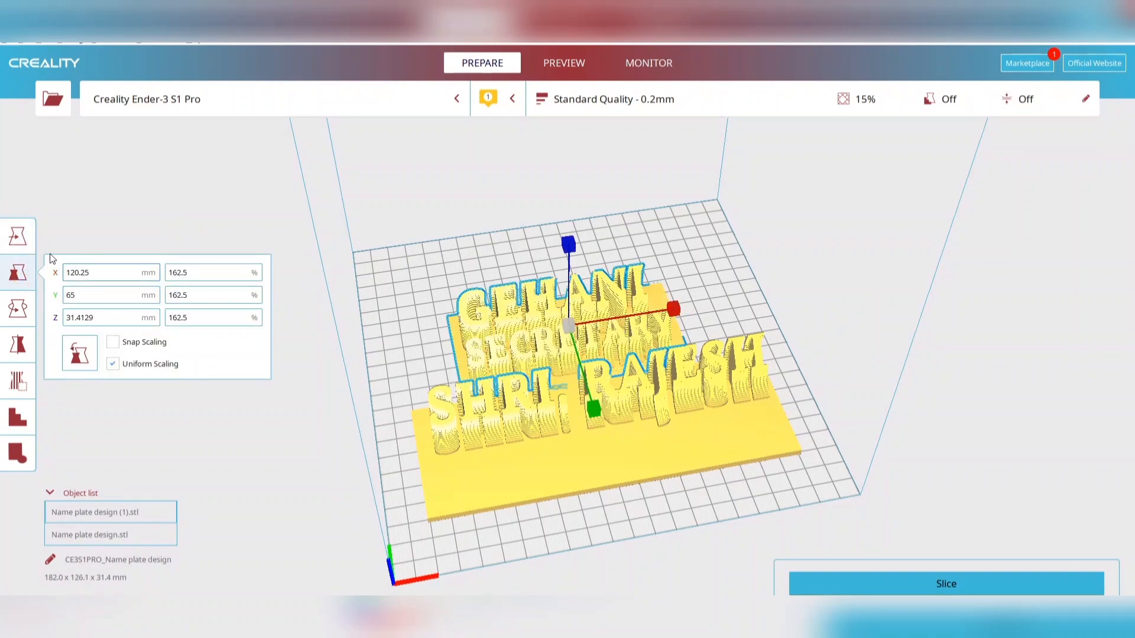
left_click(17, 235)
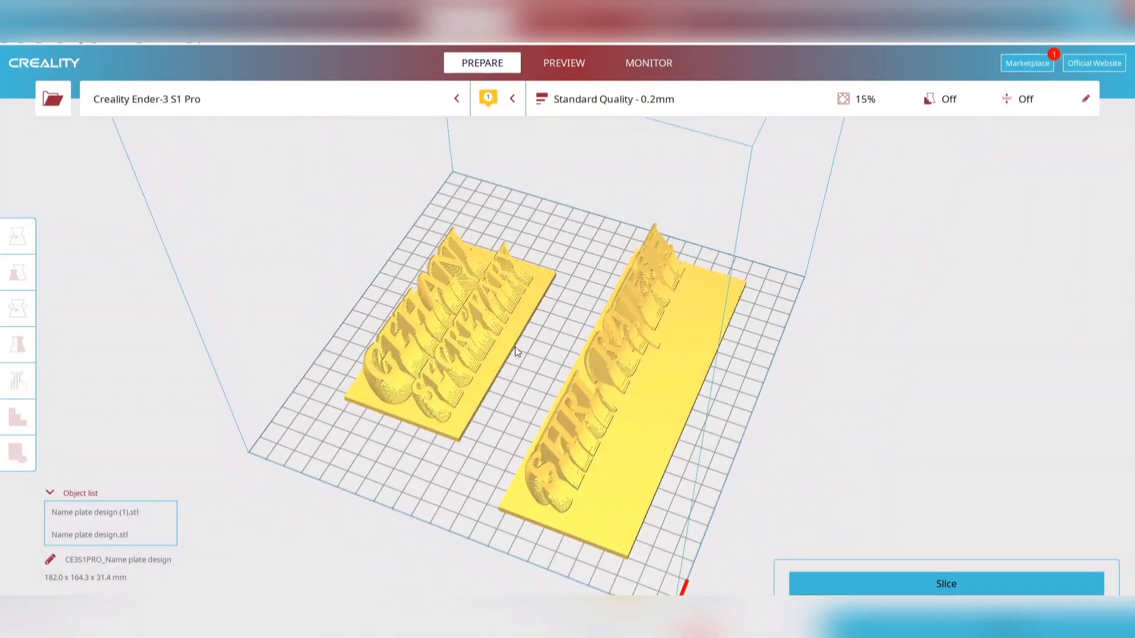
left_click_drag(518, 352, 830, 484)
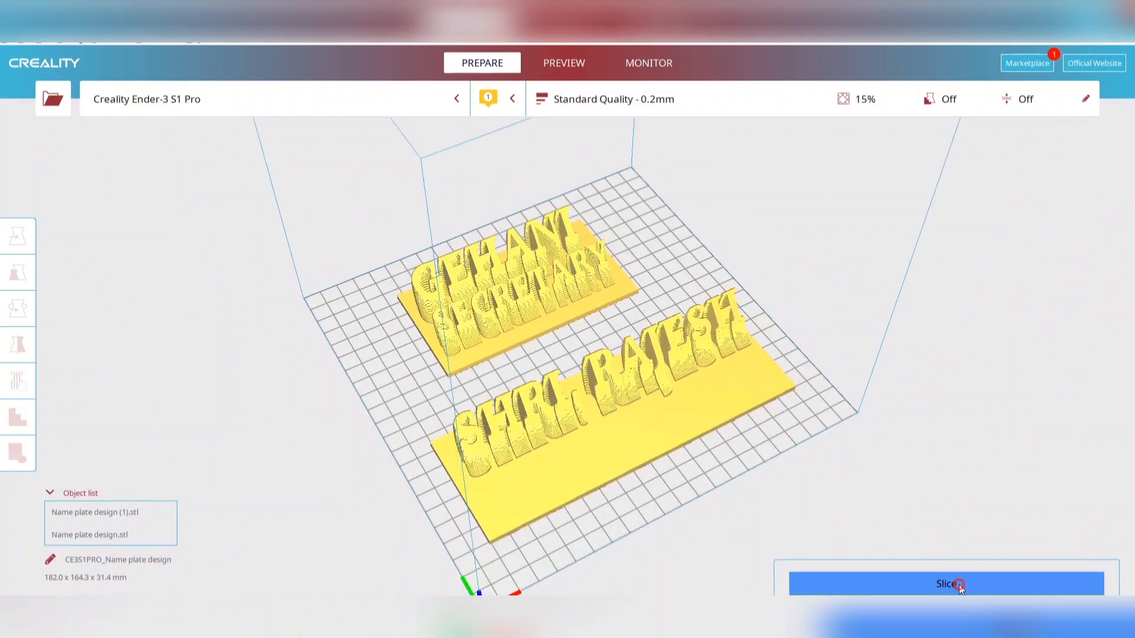
left_click(946, 584)
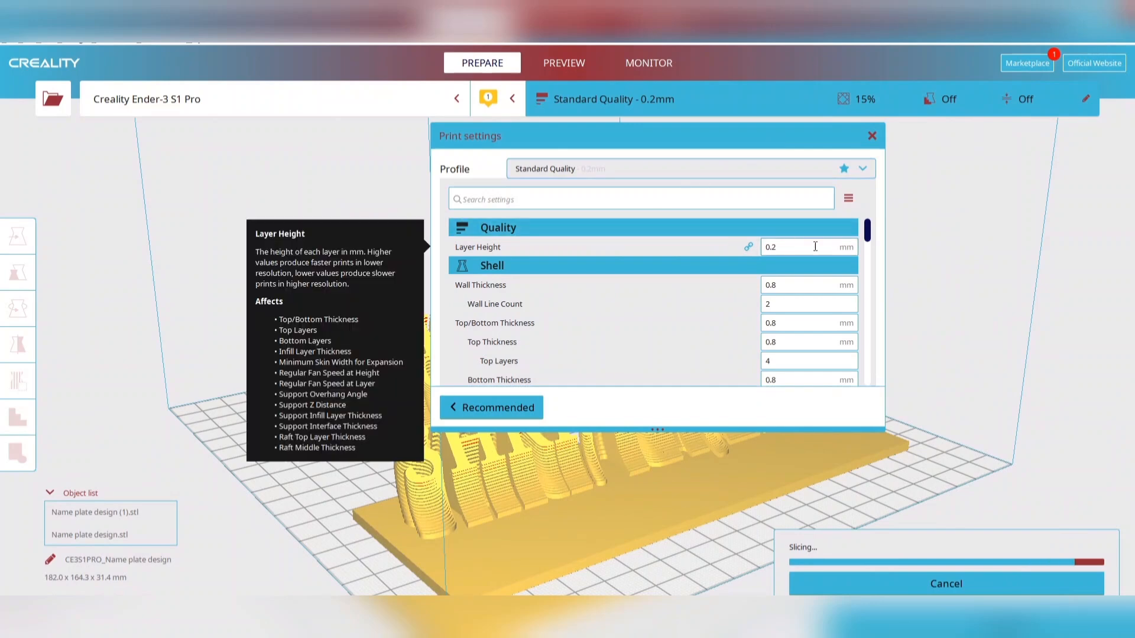
scroll("down", 3)
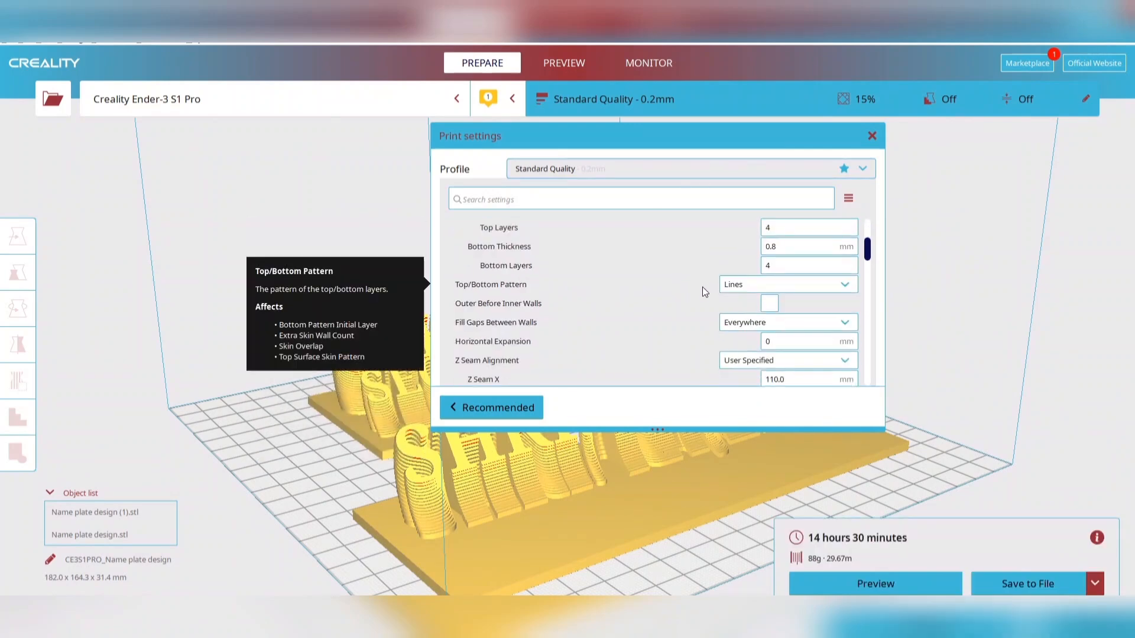
scroll("down", 3)
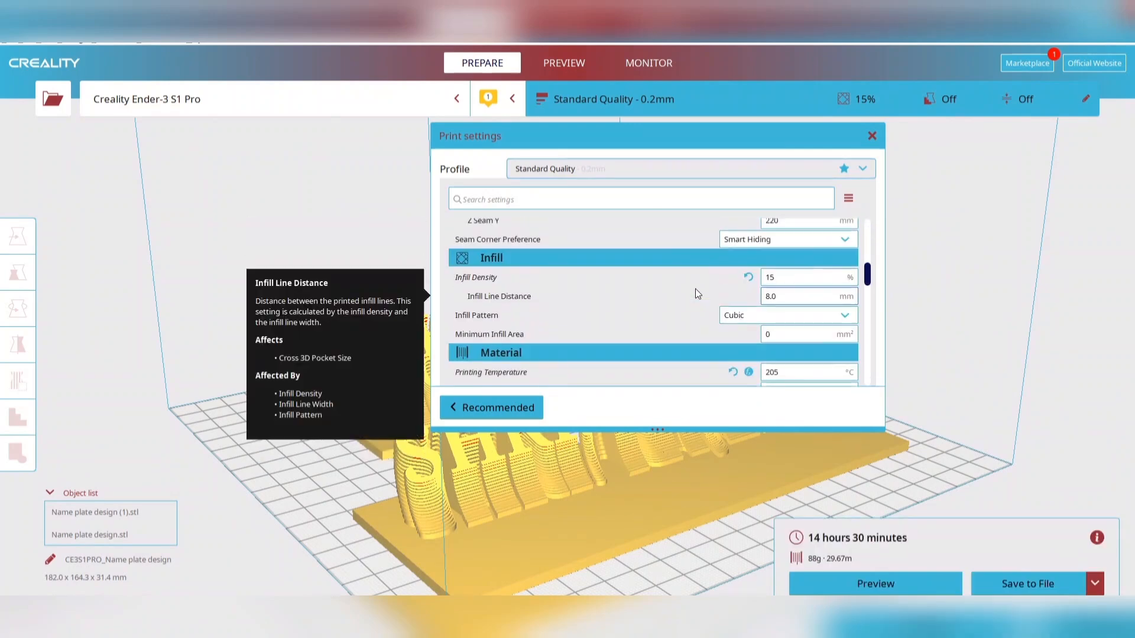
scroll("down", 3)
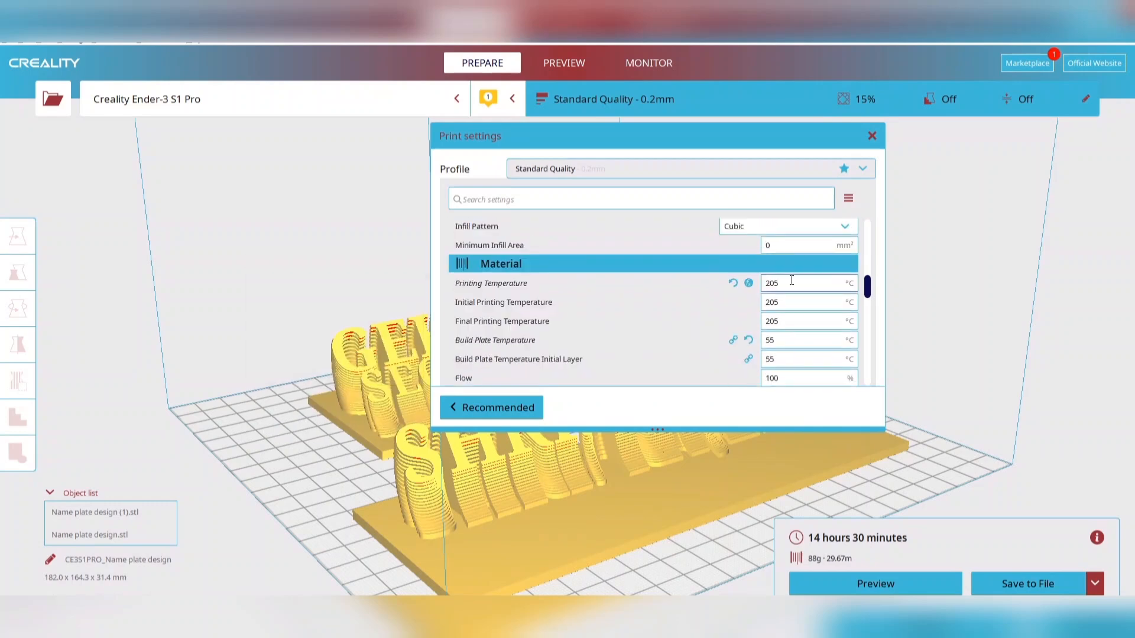
scroll("down", 3)
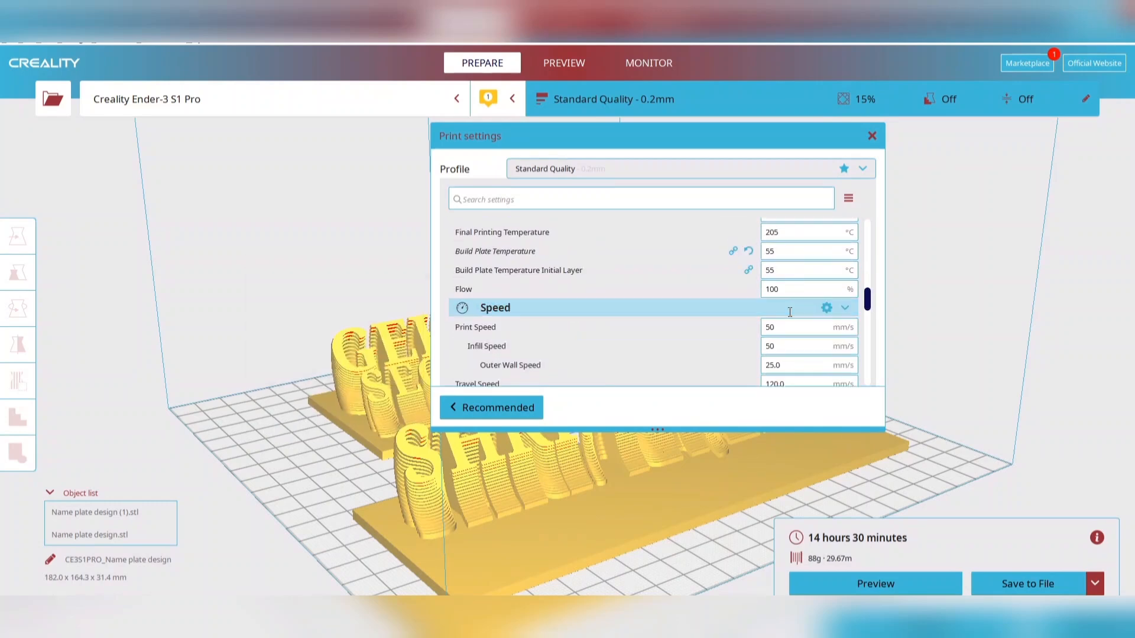
scroll("down", 3)
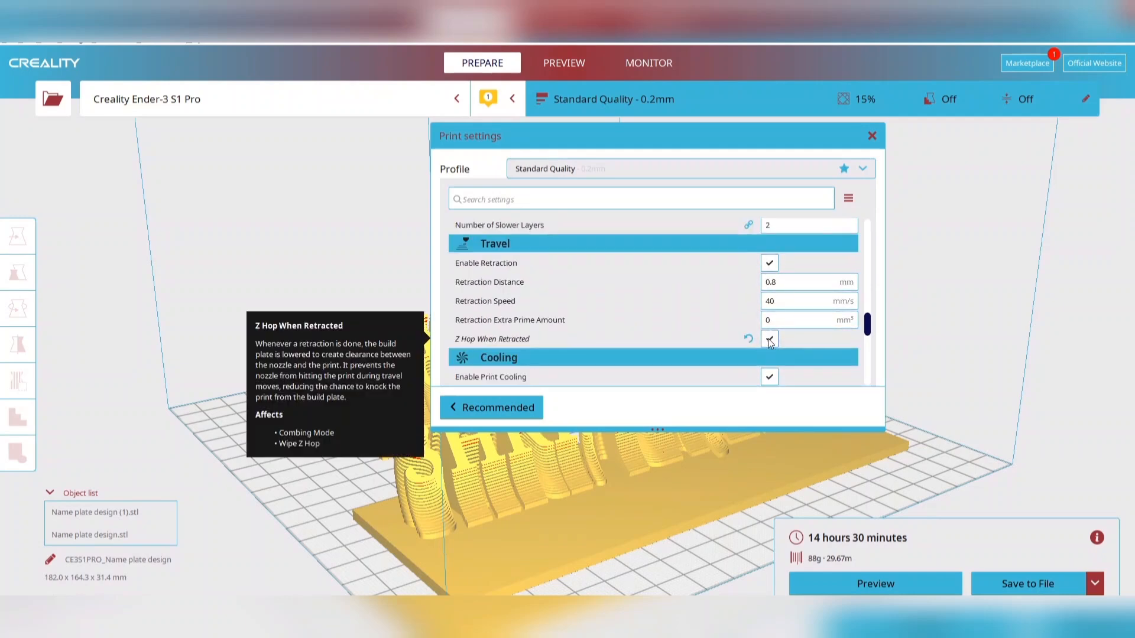
scroll("down", 3)
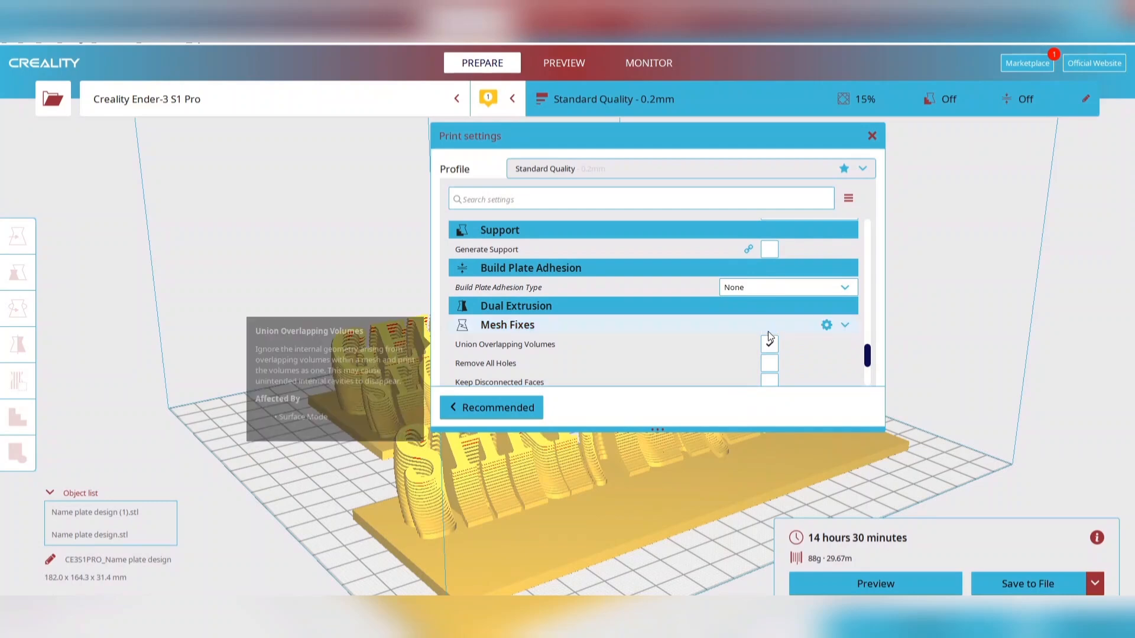
left_click(769, 344)
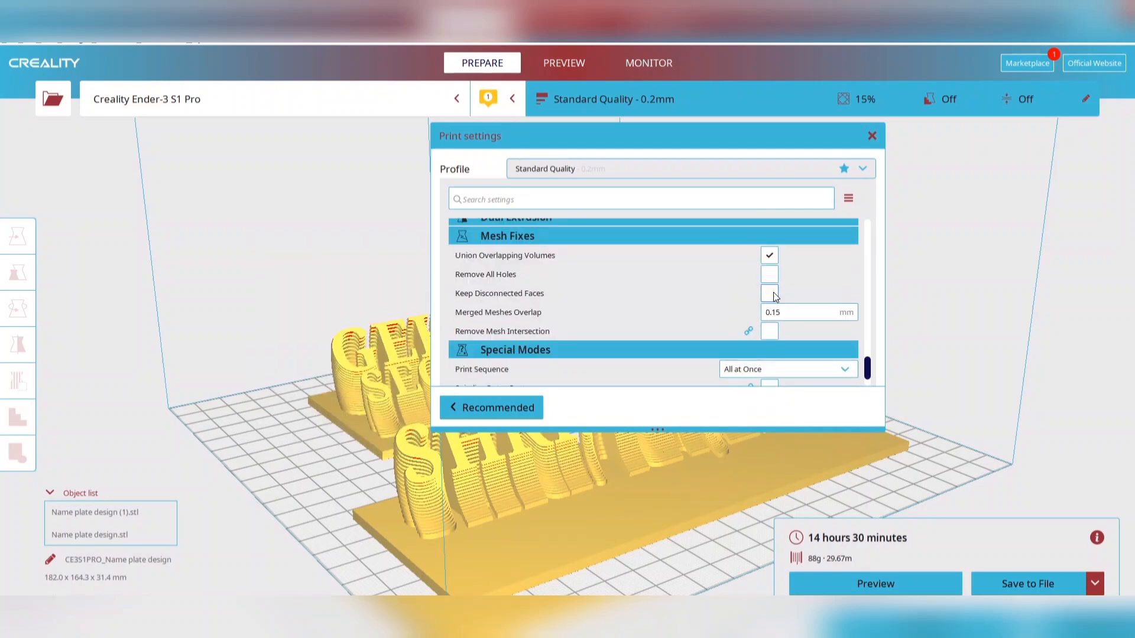
scroll("down", 3)
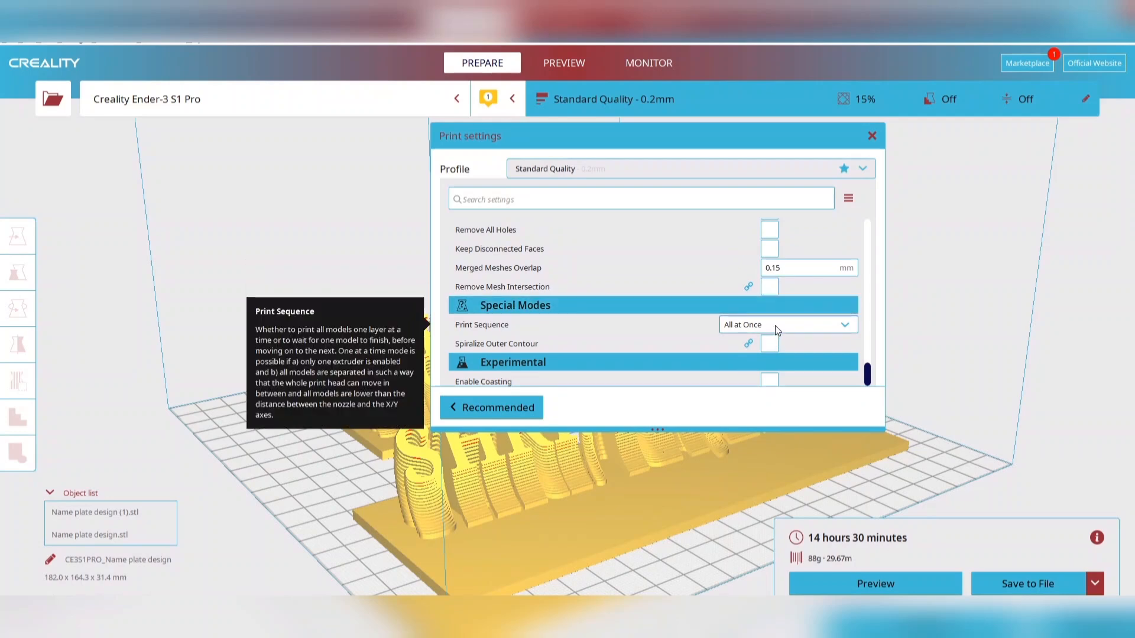
left_click(787, 324)
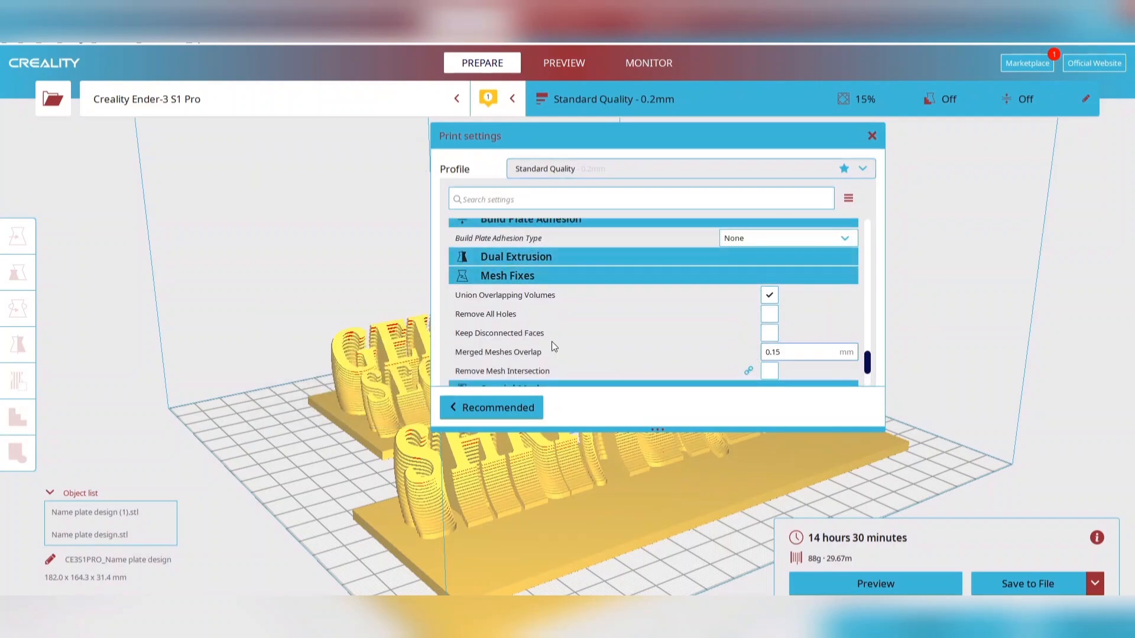
Set Build Plate Adhesion Type to Skirt and slice, giving a 14 h 32 min estimate.
left_click(785, 238)
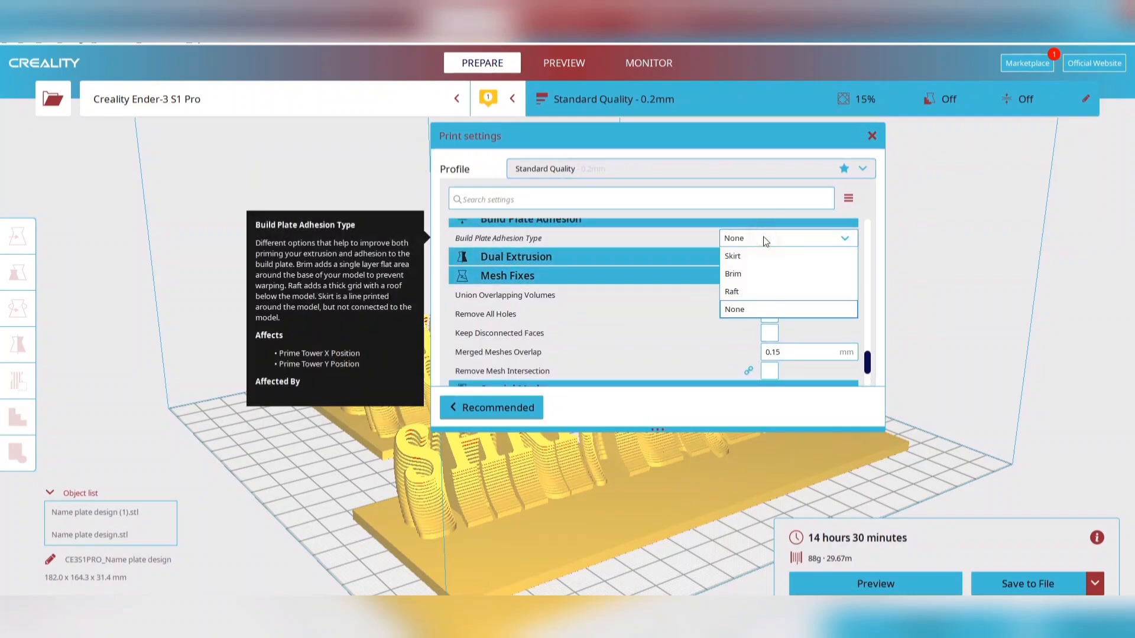
left_click(733, 256)
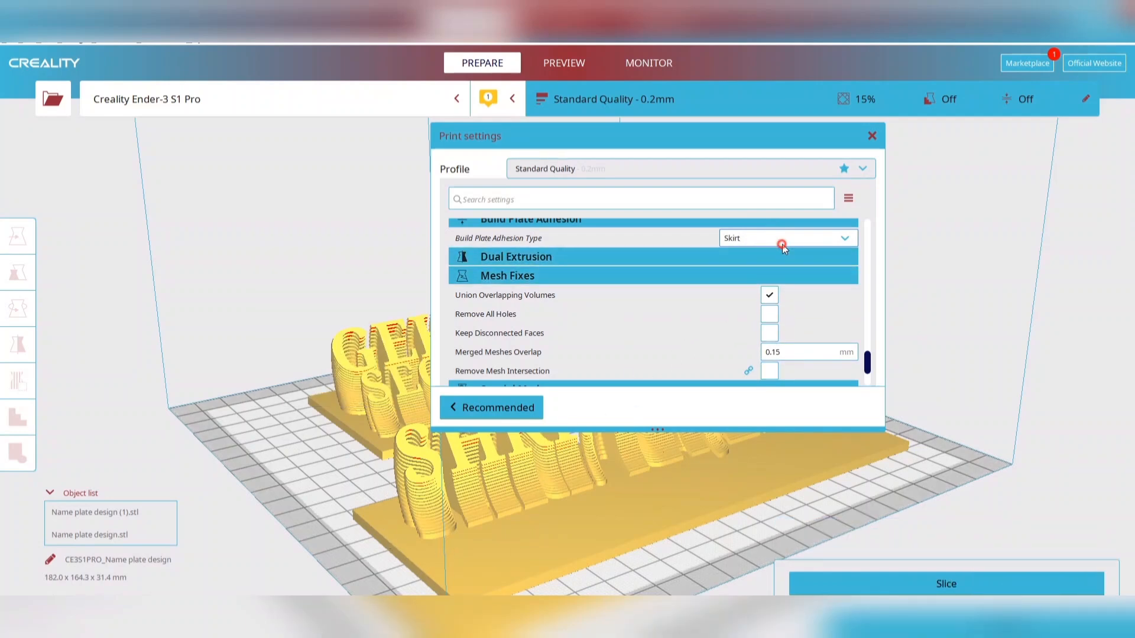
left_click(785, 237)
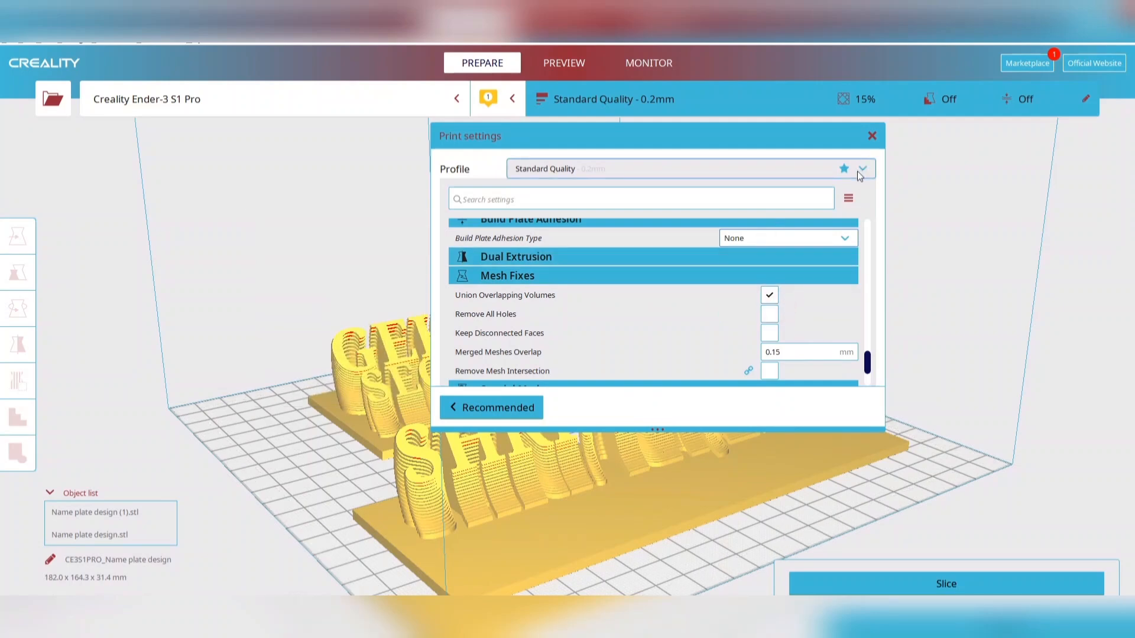
left_click(785, 237)
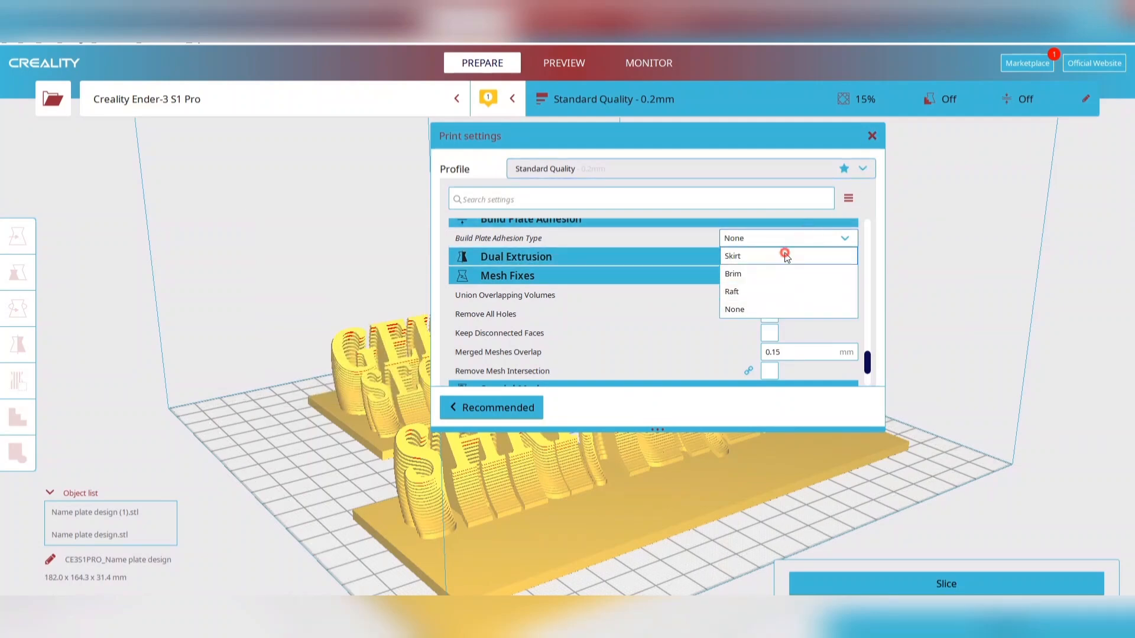
left_click(733, 255)
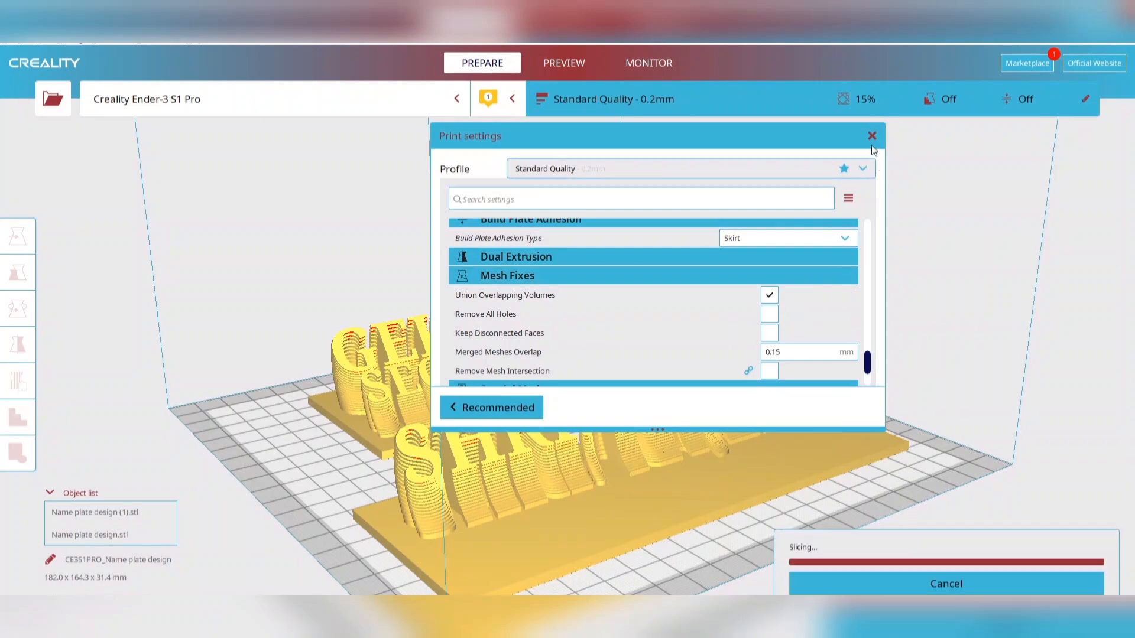
left_click(871, 135)
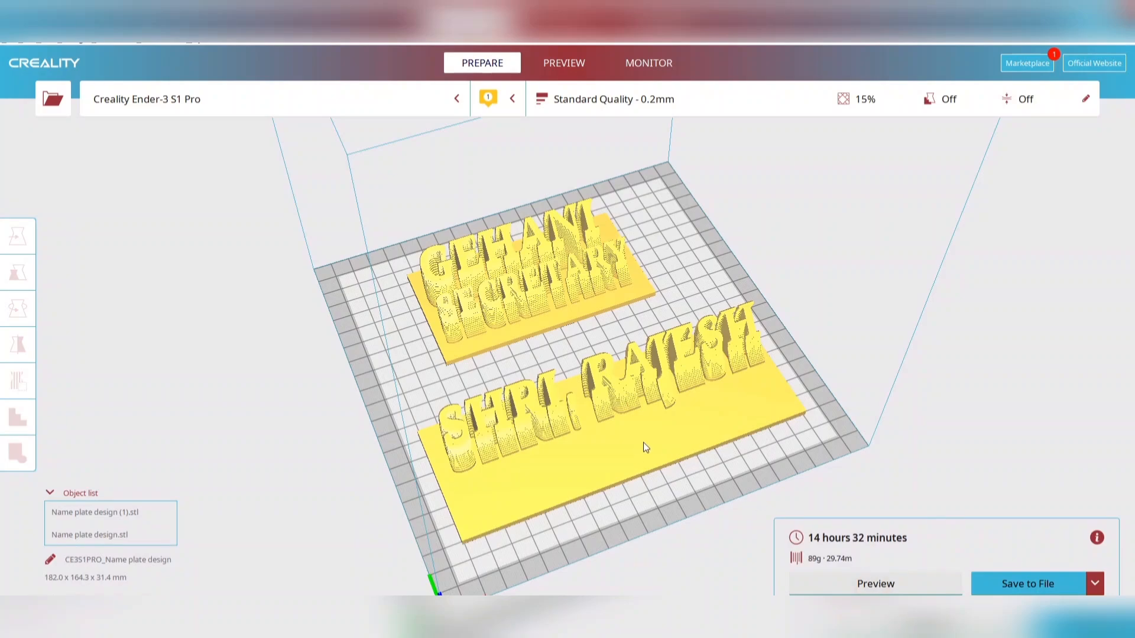
View the layer preview of the skirt version, then set build plate adhesion back to None.
left_click(562, 63)
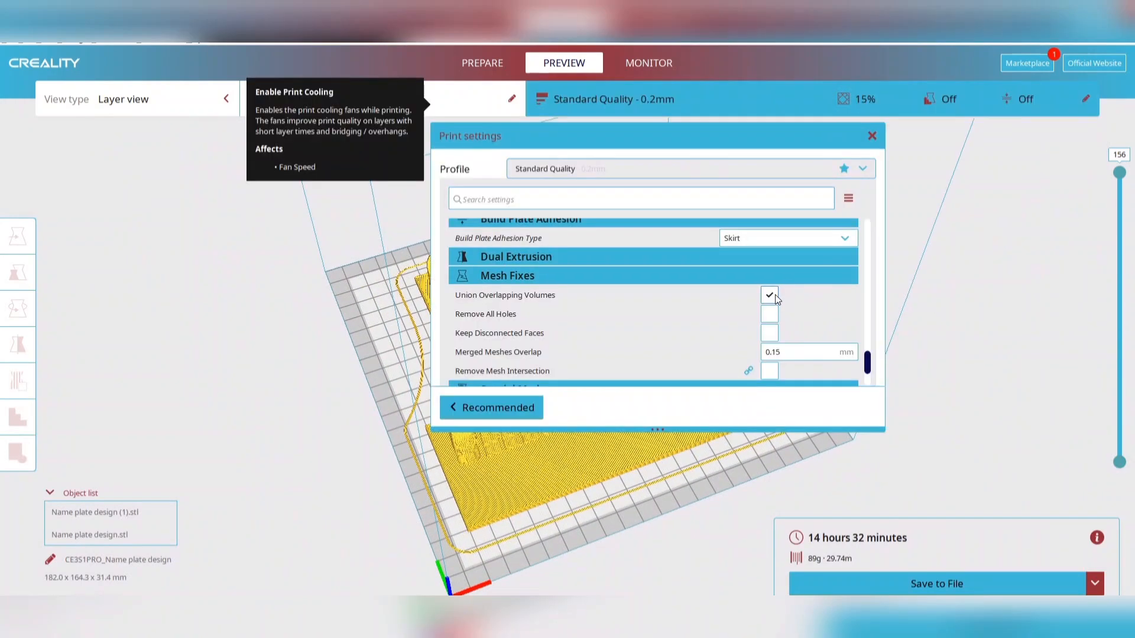
left_click(784, 238)
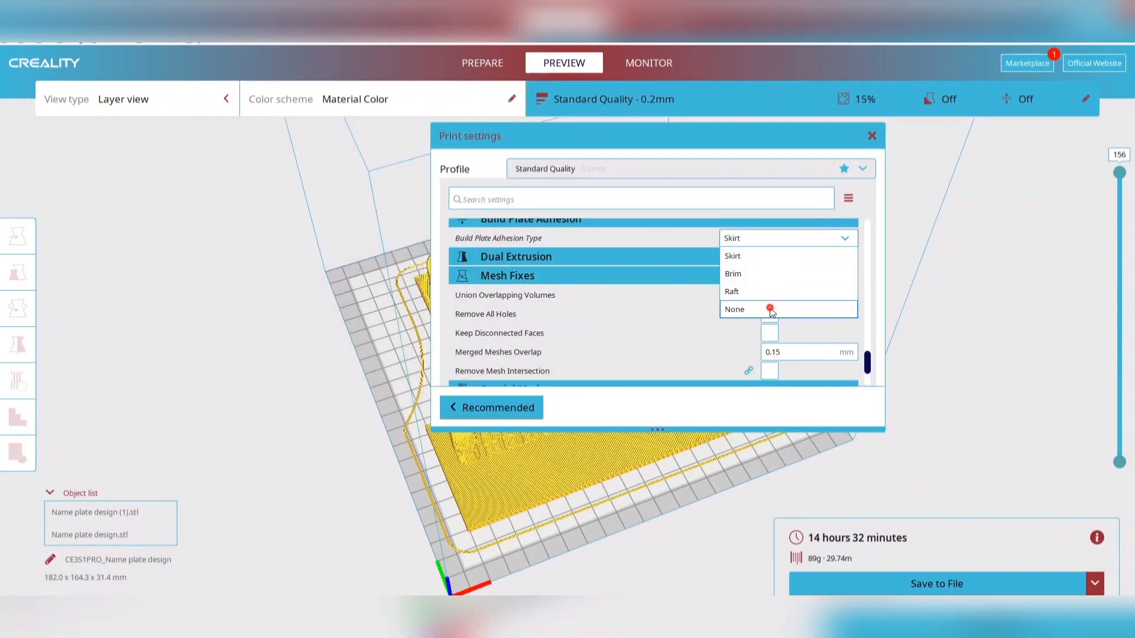
left_click(734, 309)
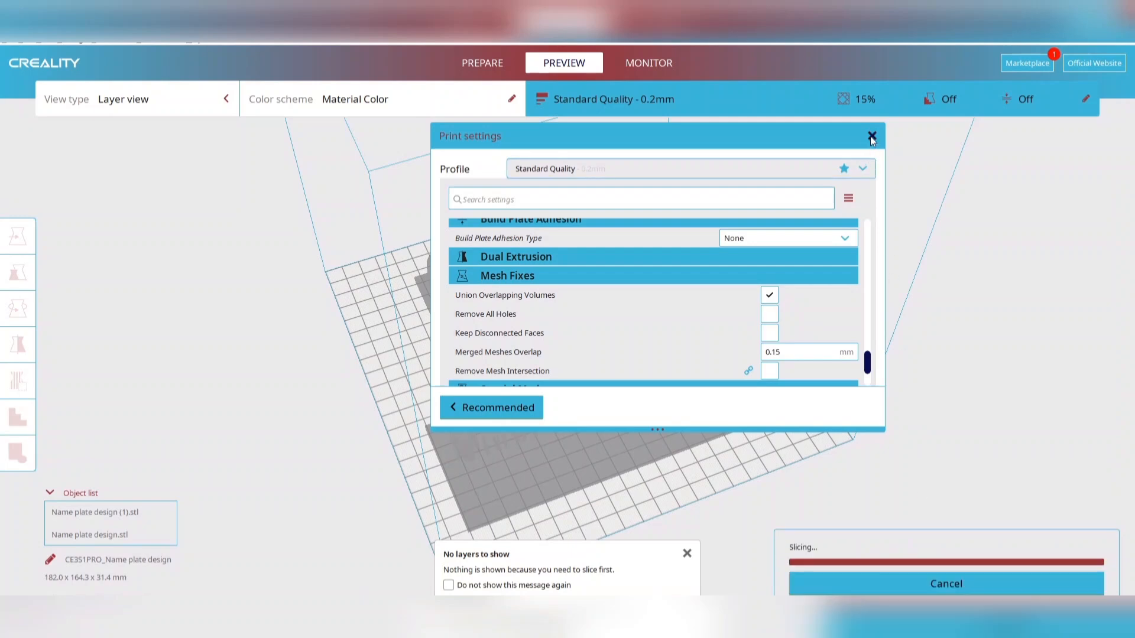
Re-slice without adhesion (14 h 30 min, 88 g) and step the layer slider through 72, 21, 154 and 130.
left_click(871, 137)
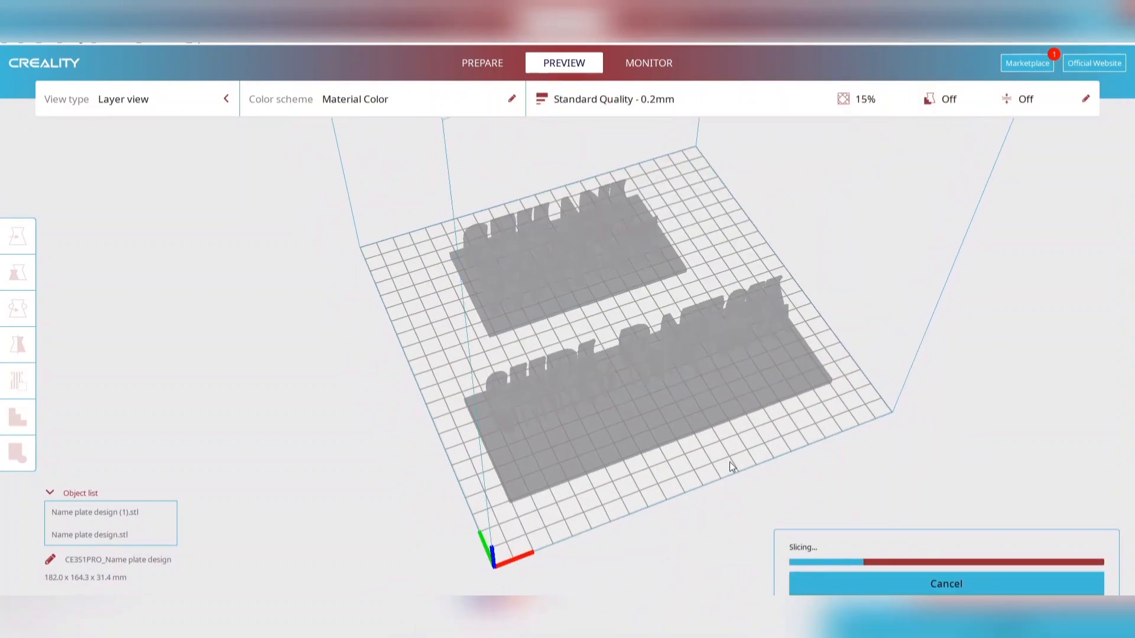
left_click_drag(731, 467, 738, 236)
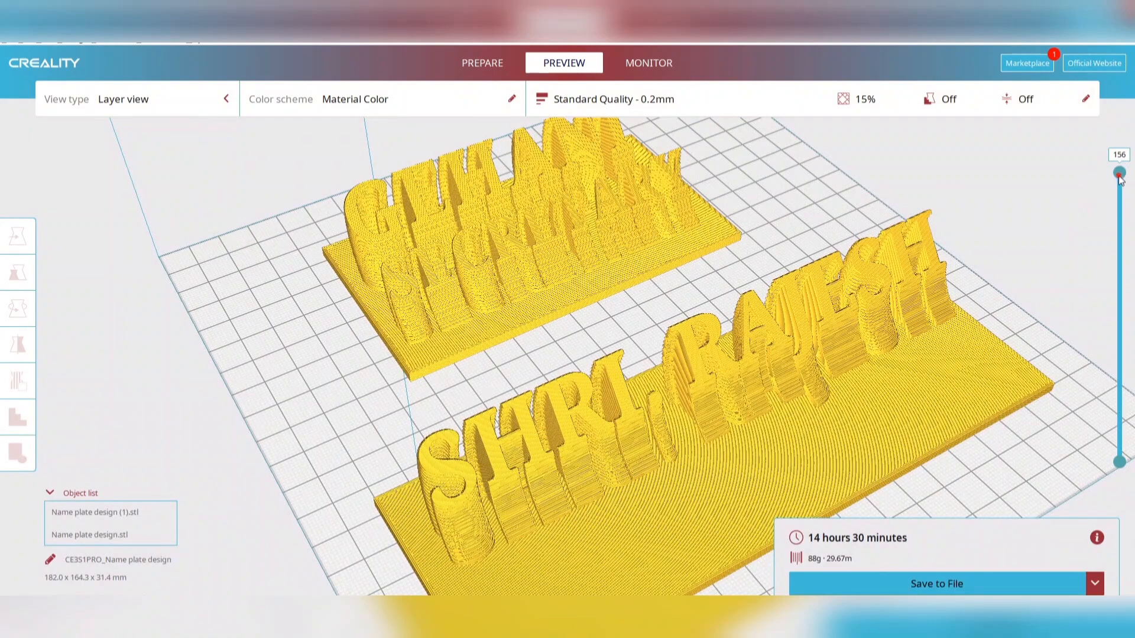
left_click_drag(1118, 174, 1118, 318)
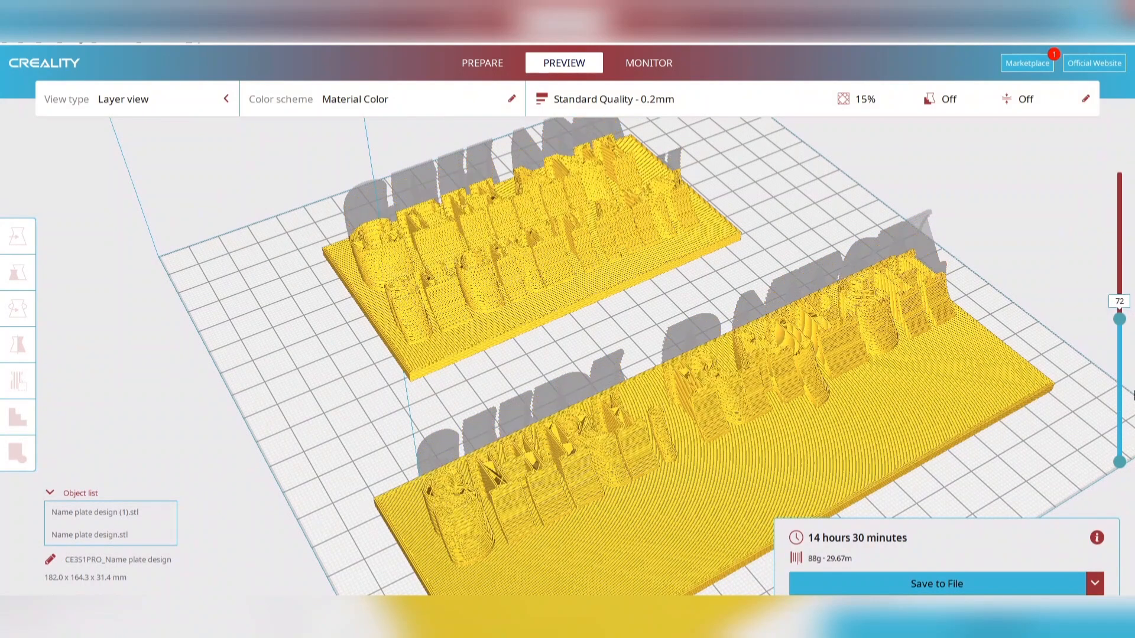
left_click_drag(1119, 318, 1118, 391)
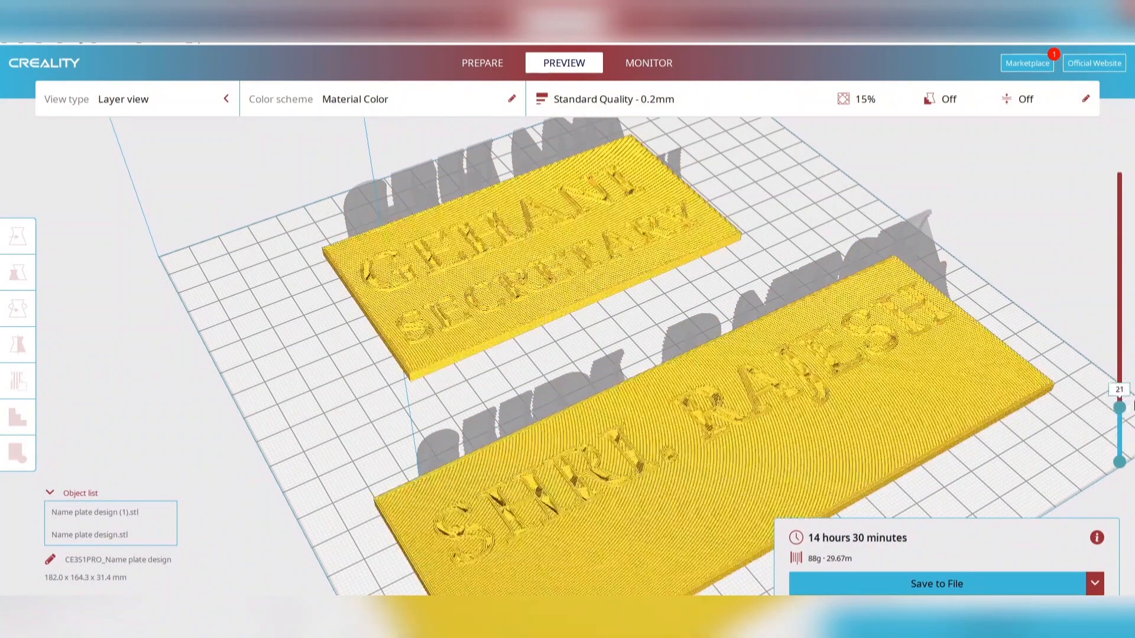
left_click_drag(1118, 402, 1118, 170)
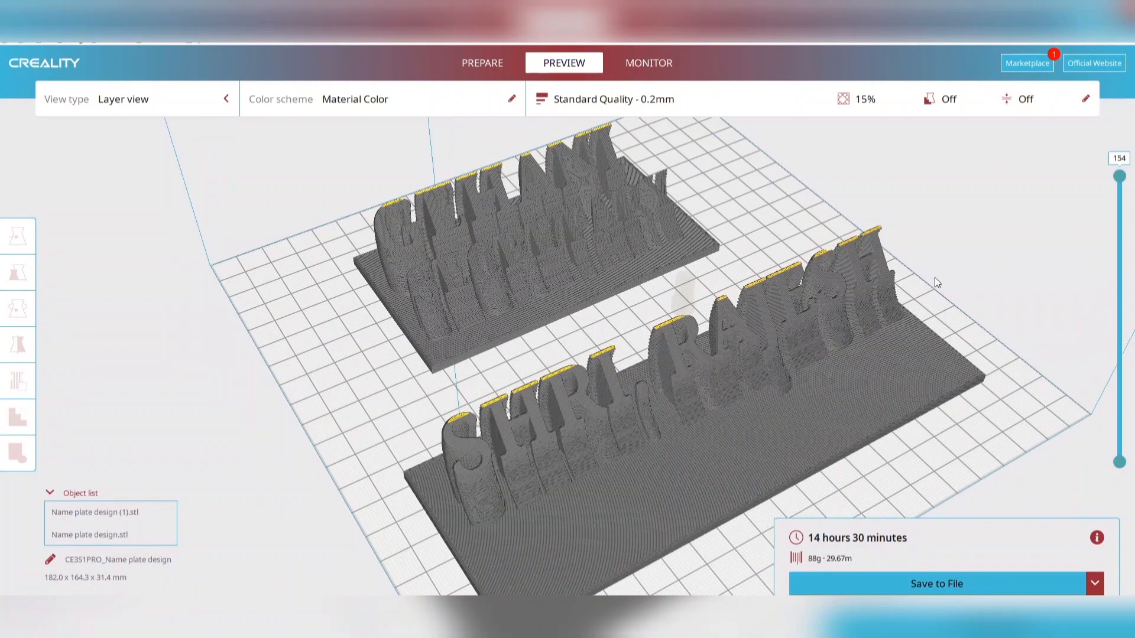
left_click_drag(1118, 167, 1118, 199)
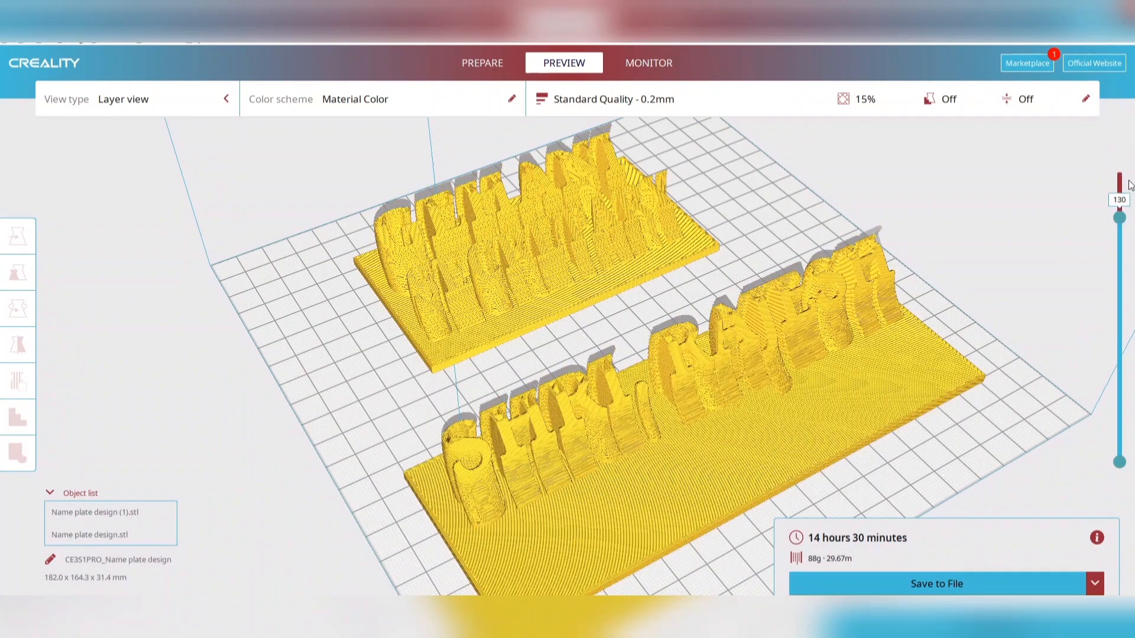